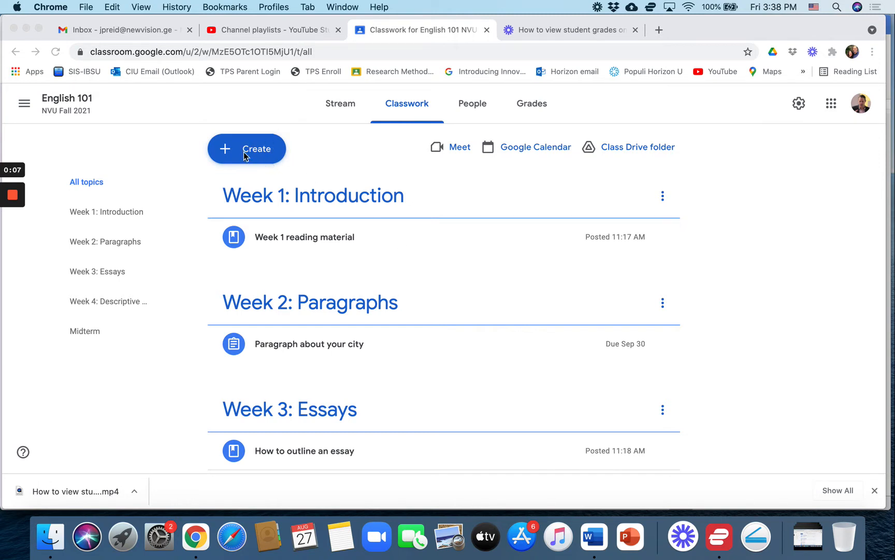
Step: Start a new blank Assignment from the Create menu on English 101's Classwork
left_click(247, 148)
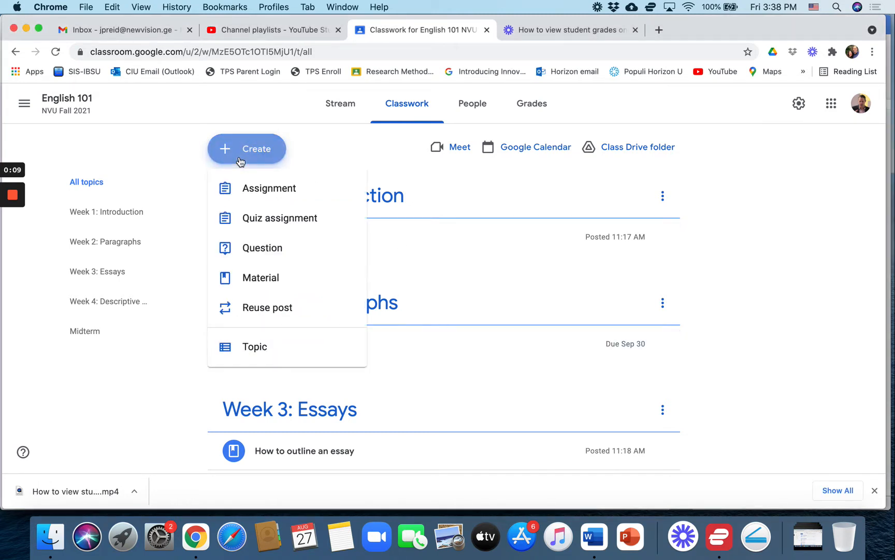
mouse_move(269, 187)
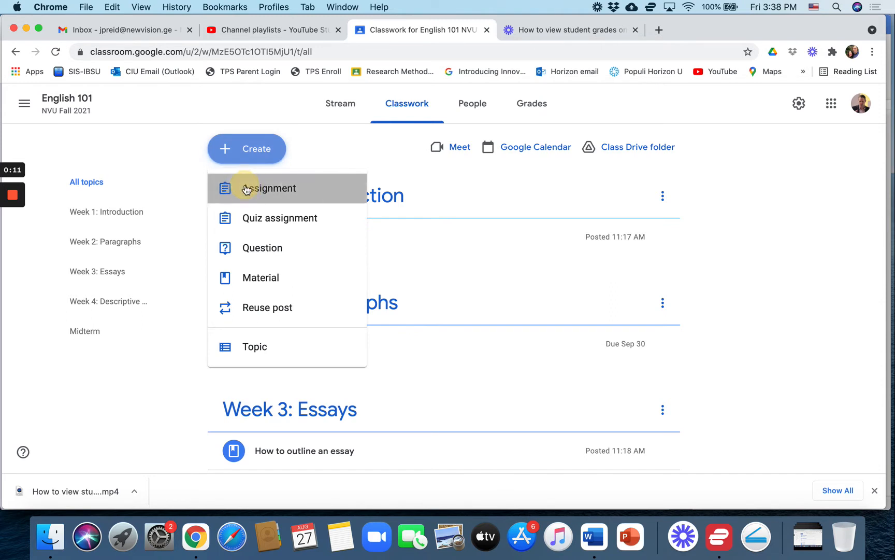
left_click(272, 188)
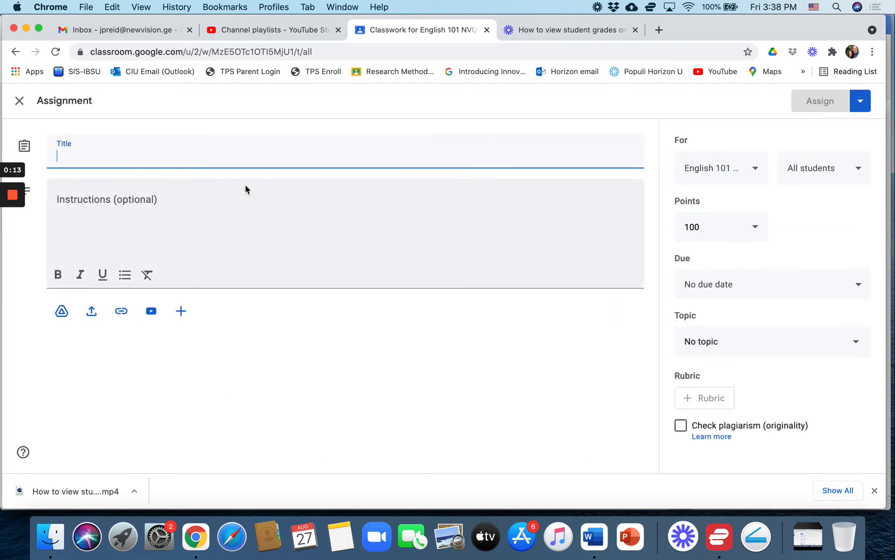
Step: Title the assignment 'Essay about vaccinations'
type("Essay aabout")
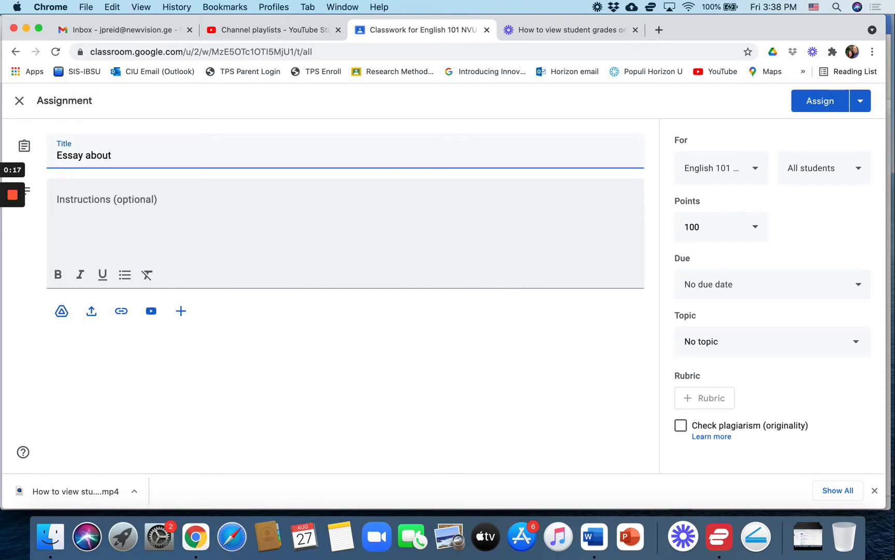
type("vaccination")
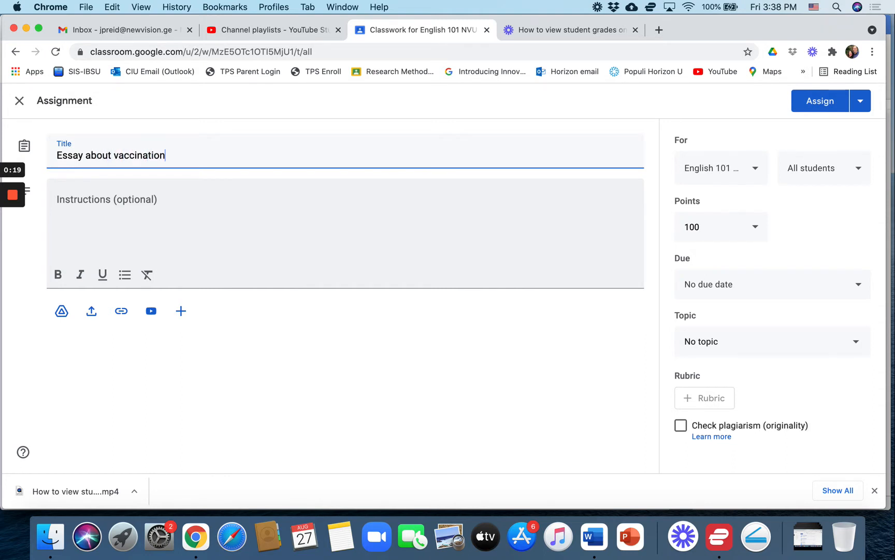
type("s")
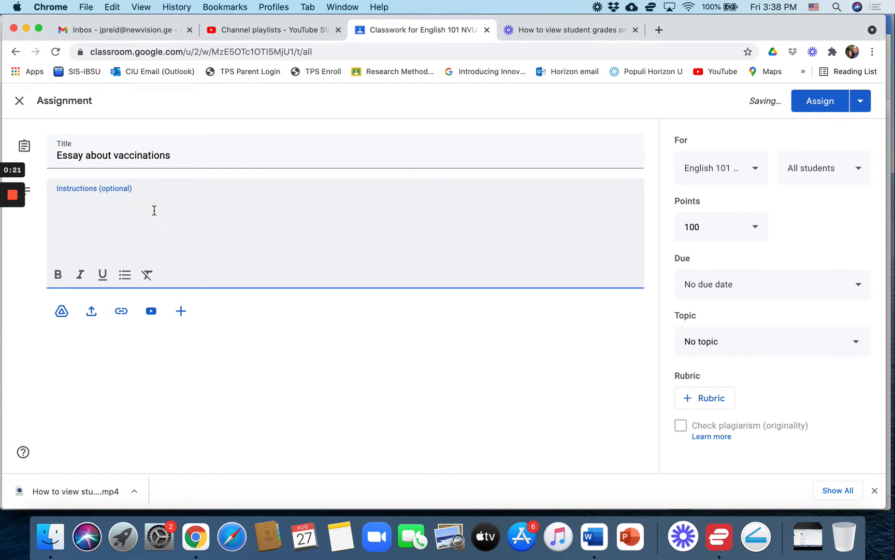
Step: Enter the instructions 'Should we get vaccinated or not? Write an essay.'
type("Should")
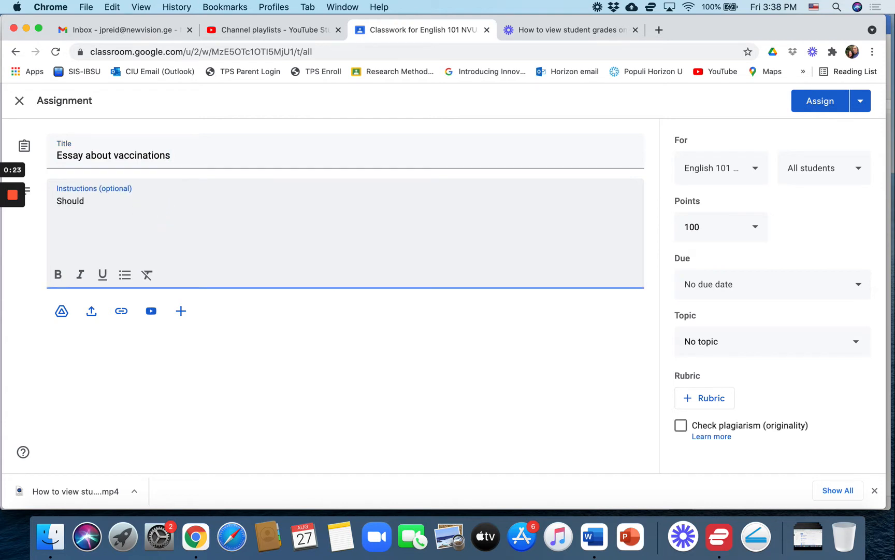
type("we get v")
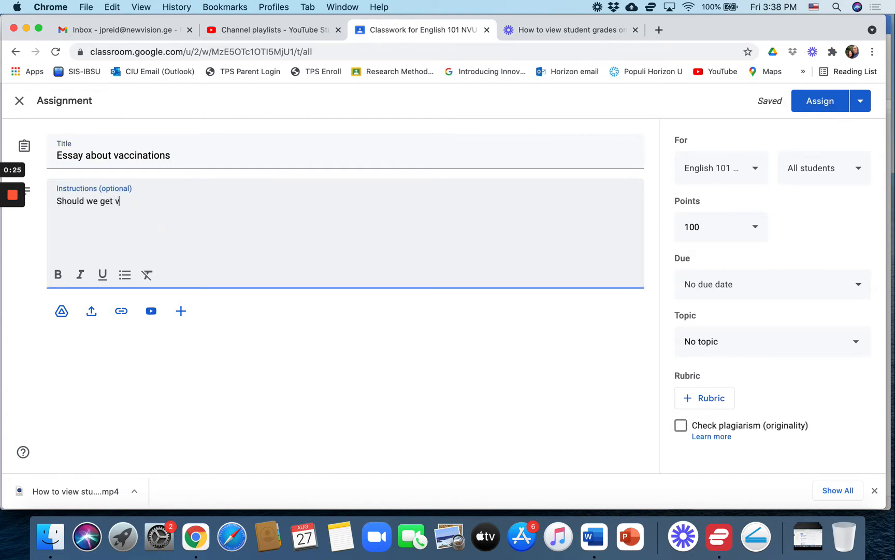
type("accinated or")
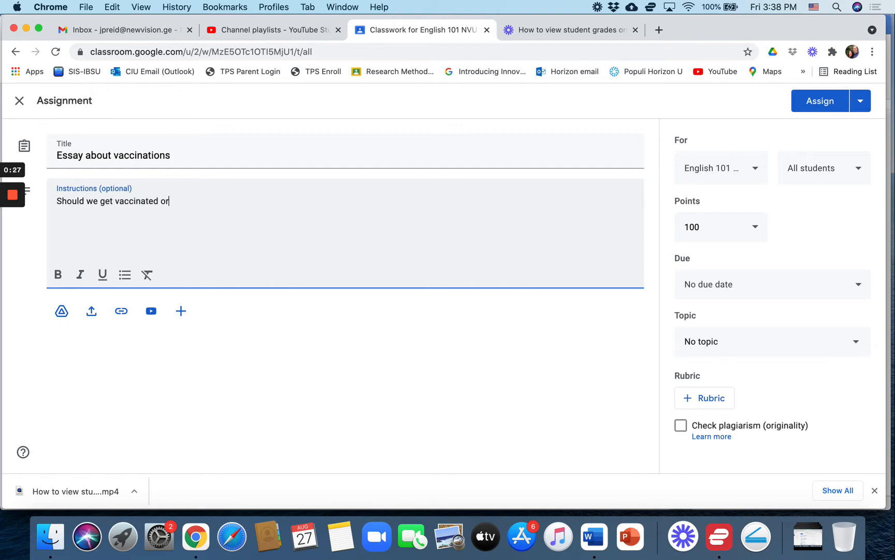
type("not? Whr")
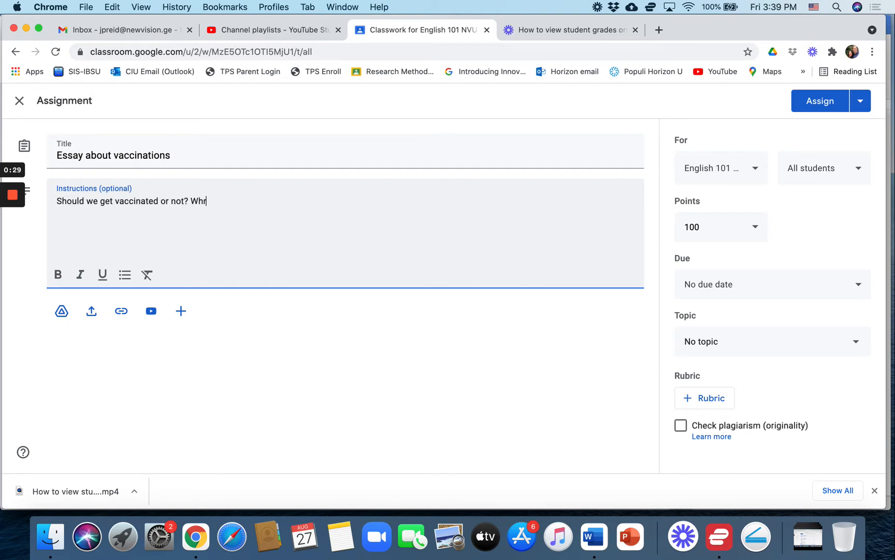
type("ite an e")
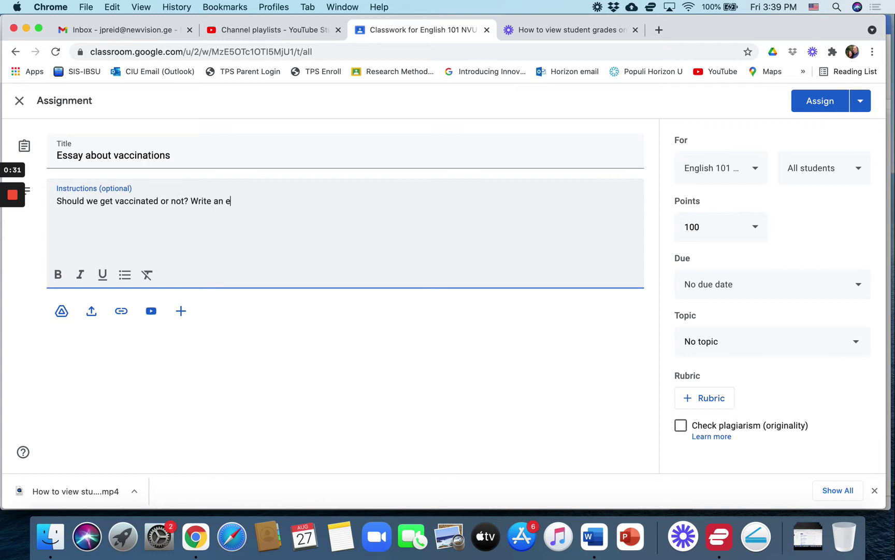
type("ssay.")
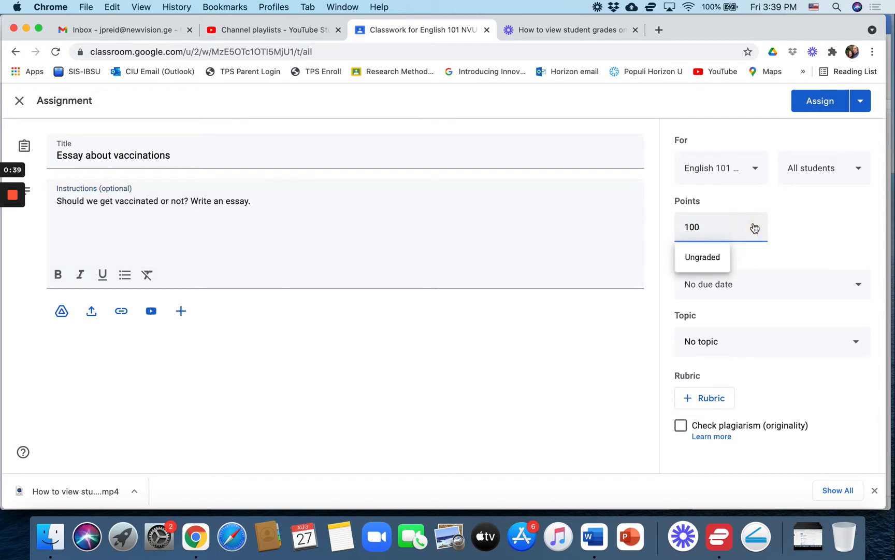
Step: Leave Points unchanged and file the assignment under the 'Week 1: Introduction' topic
left_click(794, 220)
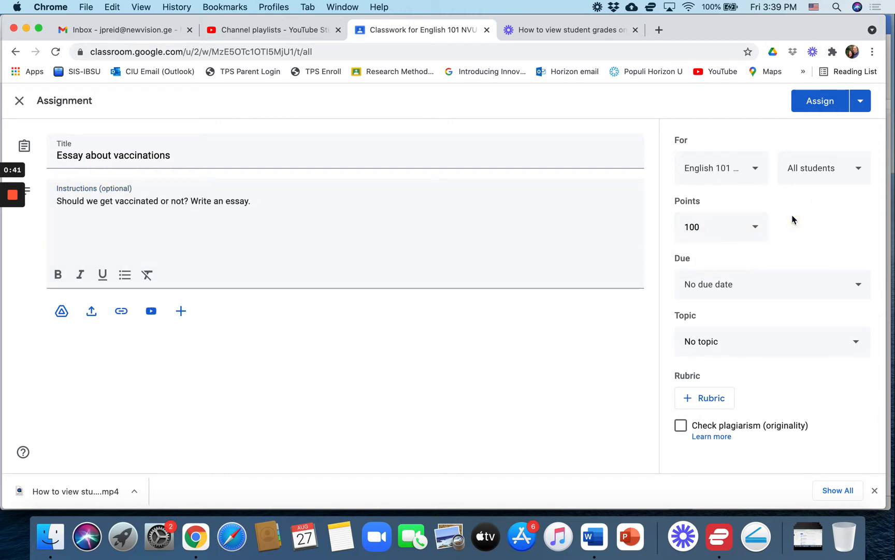
mouse_move(771, 284)
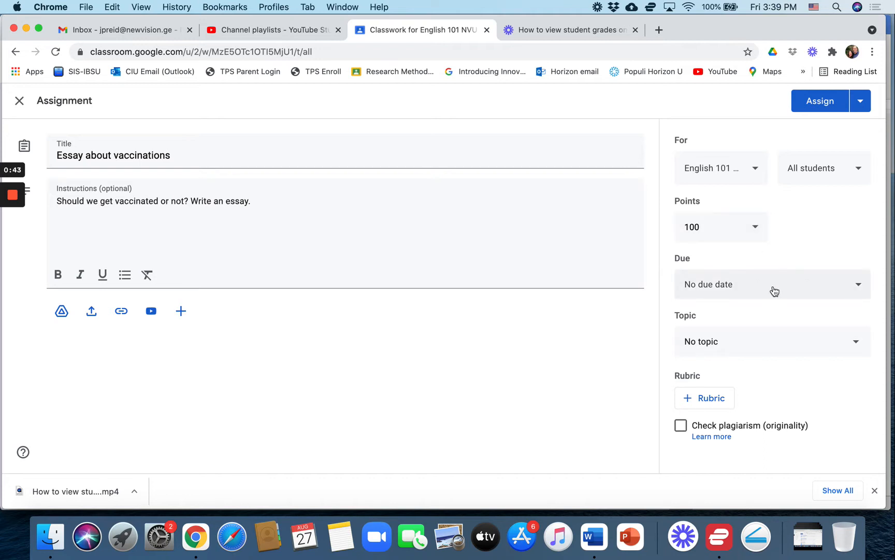
left_click(770, 341)
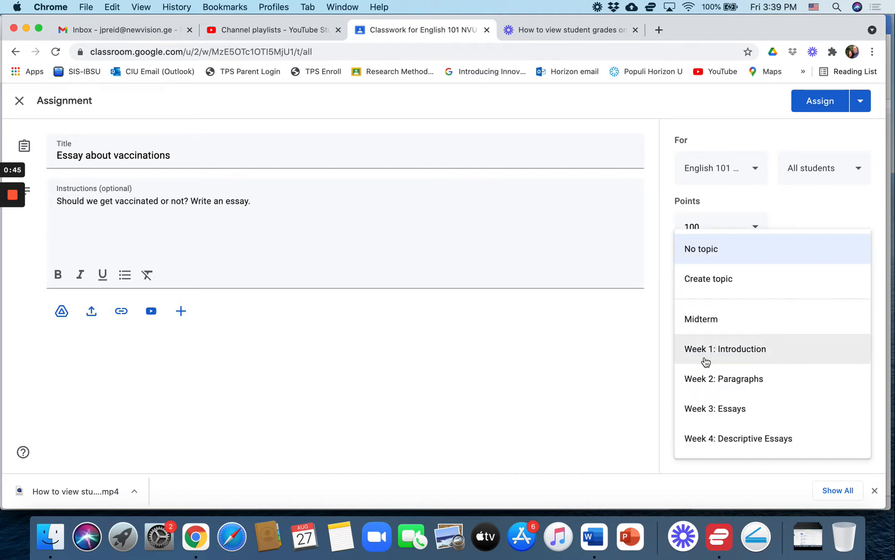
left_click(726, 349)
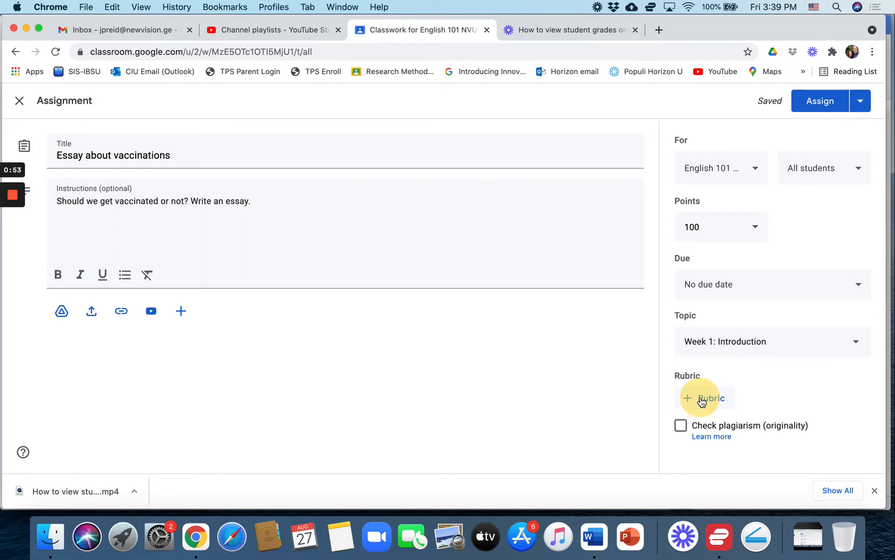
Step: Reuse the Individual Project rubric from the Research Skills & Methods course on this assignment
left_click(705, 398)
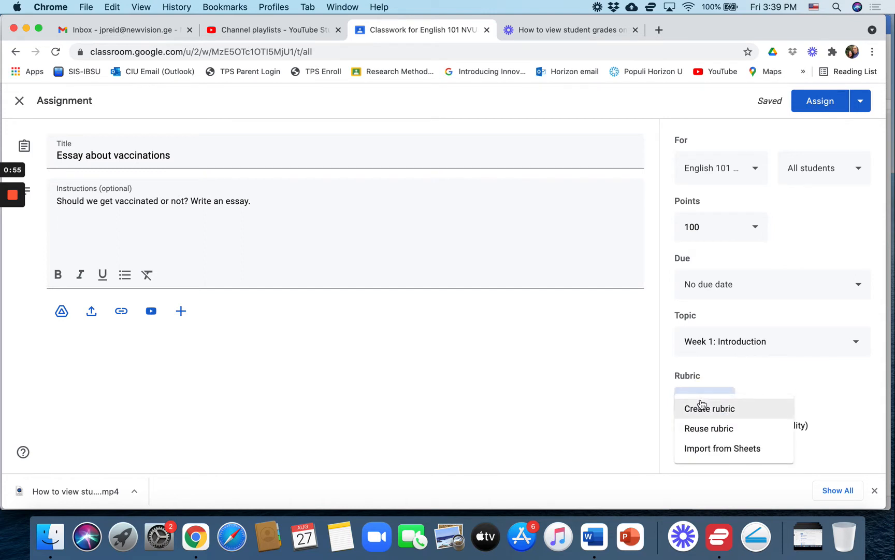
mouse_move(702, 433)
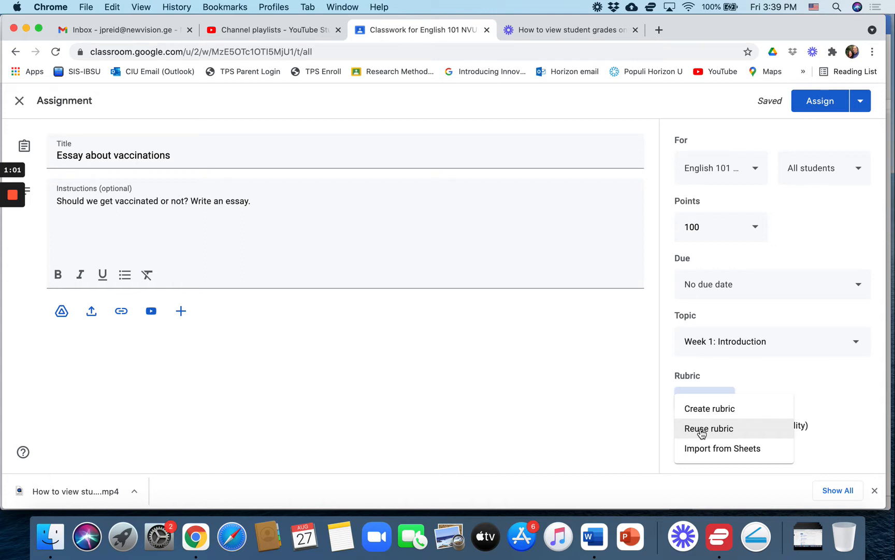
left_click(709, 428)
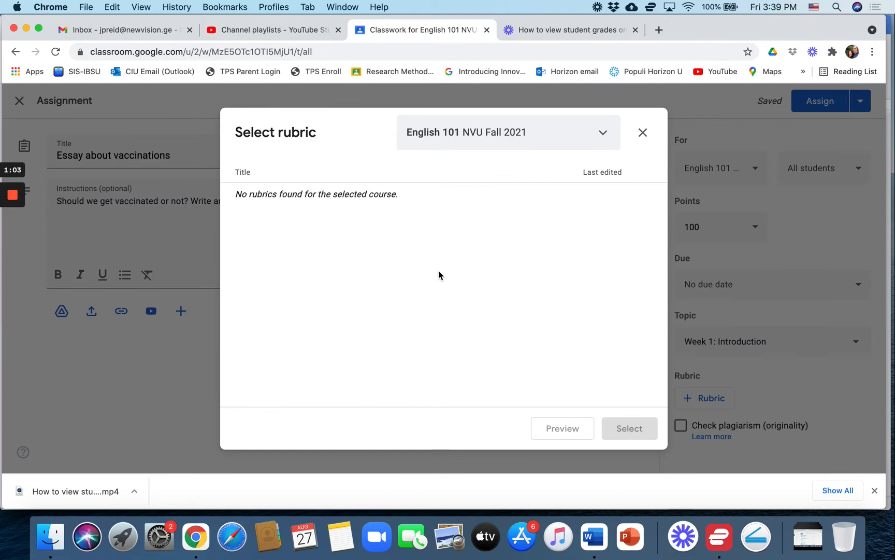
mouse_move(589, 238)
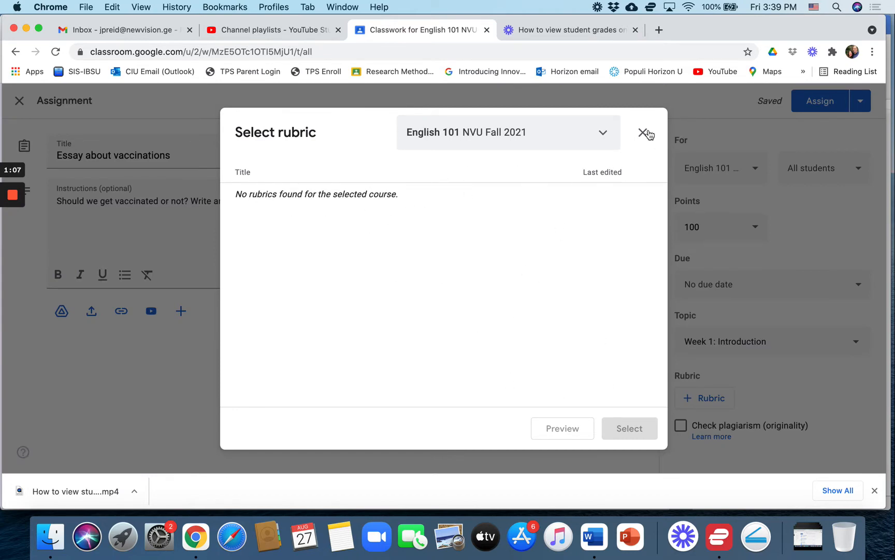
left_click(508, 131)
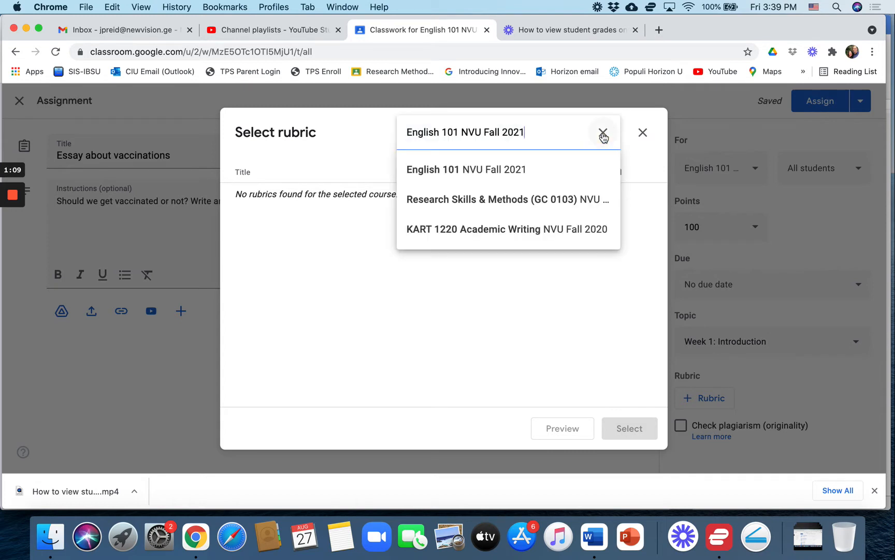
mouse_move(490, 234)
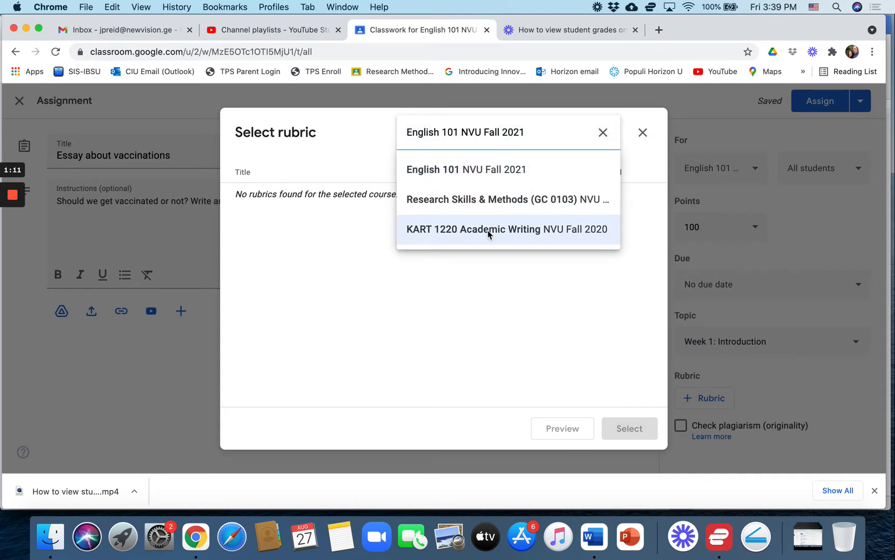
mouse_move(494, 199)
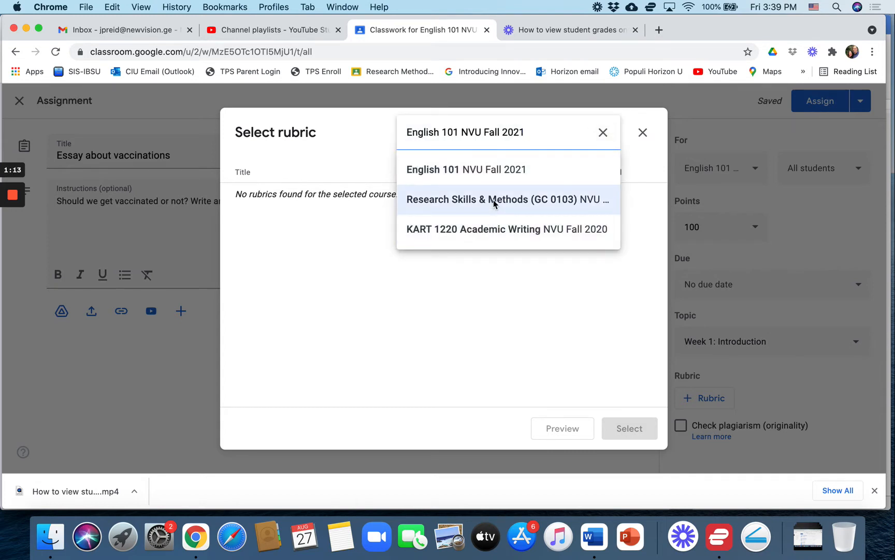
left_click(507, 199)
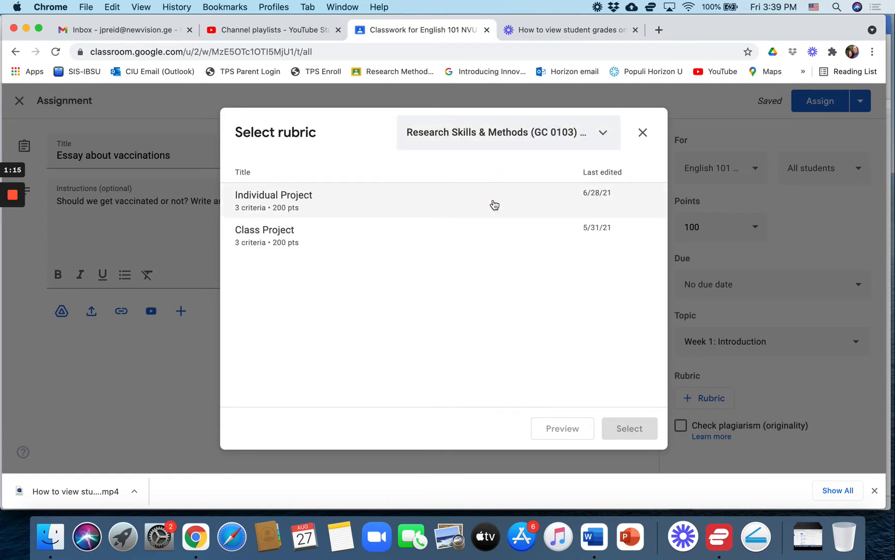
mouse_move(276, 200)
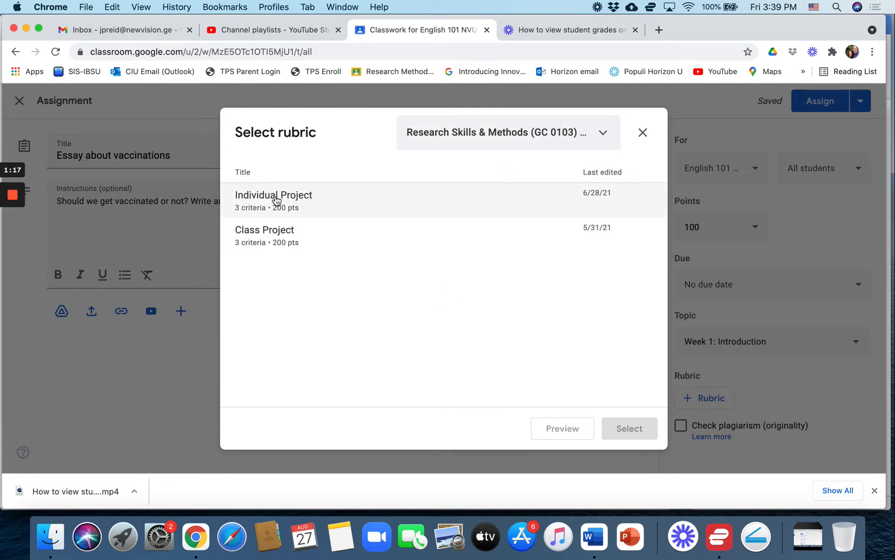
left_click(274, 200)
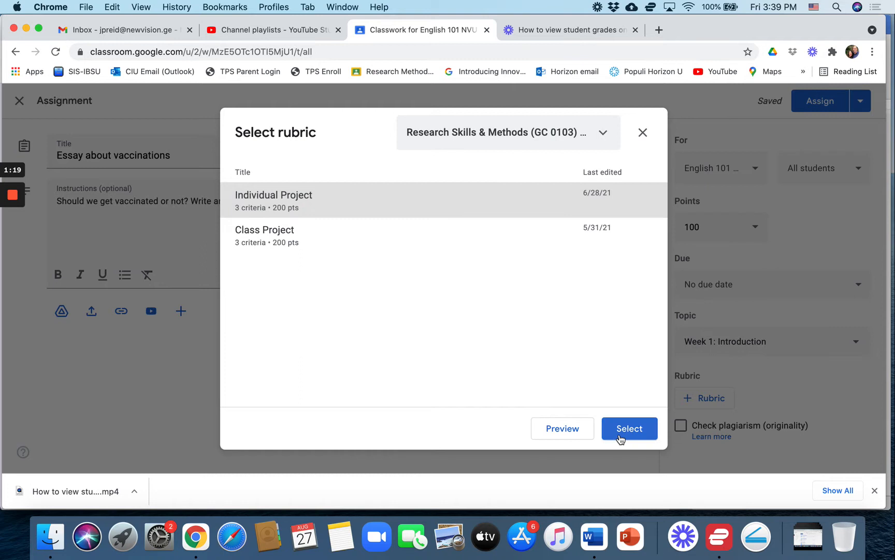
left_click(629, 428)
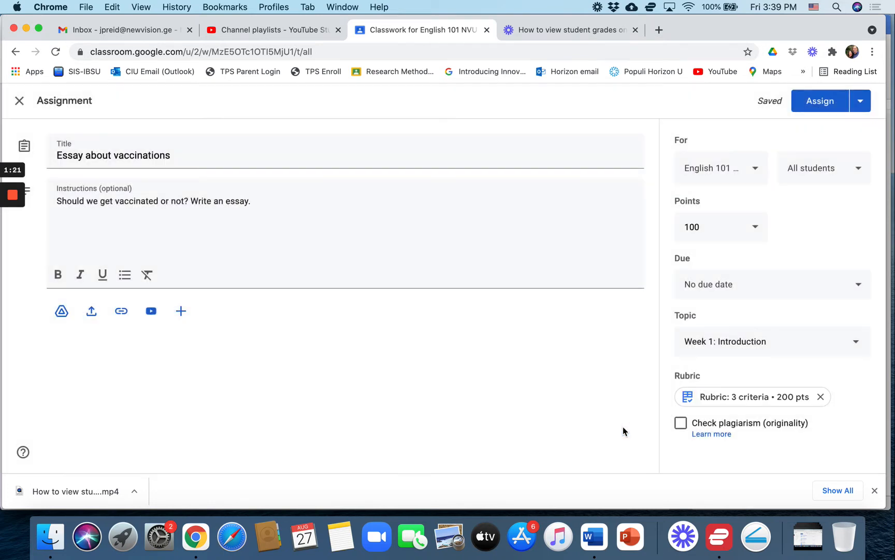
mouse_move(753, 244)
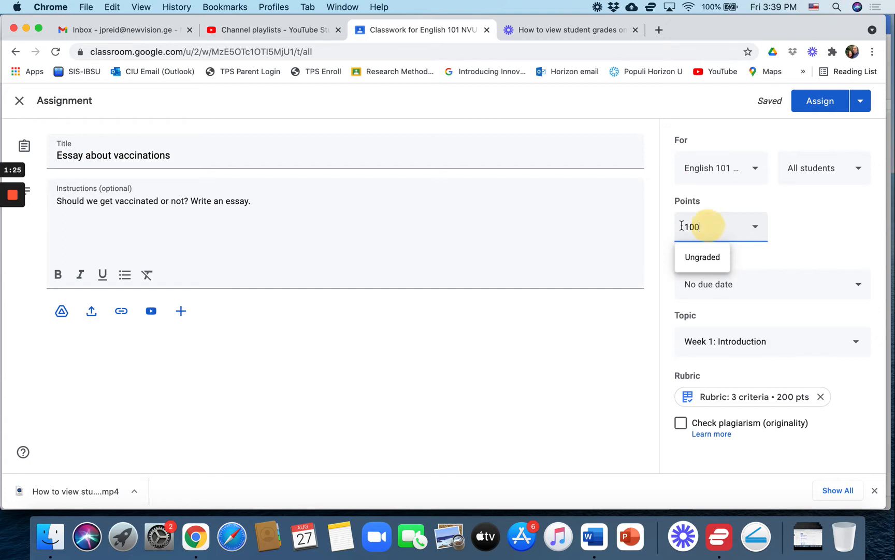
Step: Set Points to 200, preview the attached rubric, and assign the essay to the class
type("200")
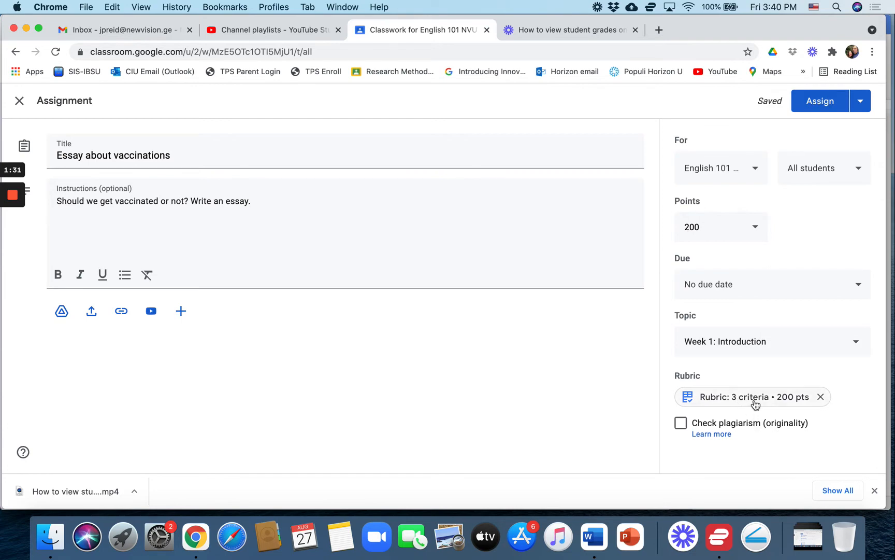
left_click(749, 396)
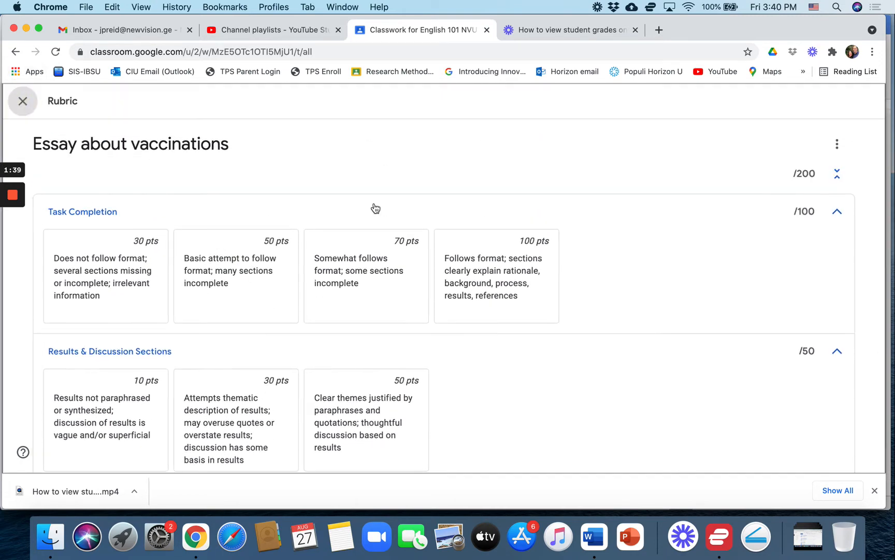
left_click(22, 100)
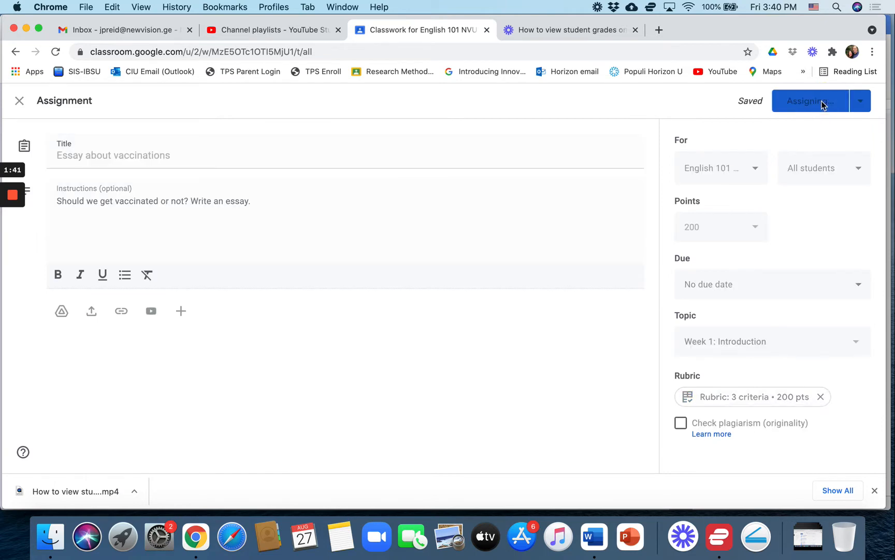
left_click(809, 101)
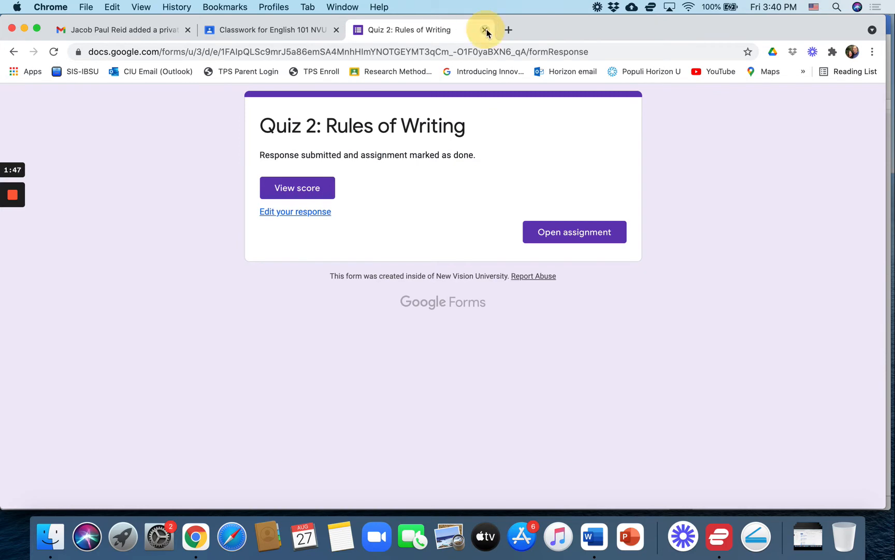
Step: As the student, open the 'Essay about vaccinations' details page from the Classwork list
left_click(485, 30)
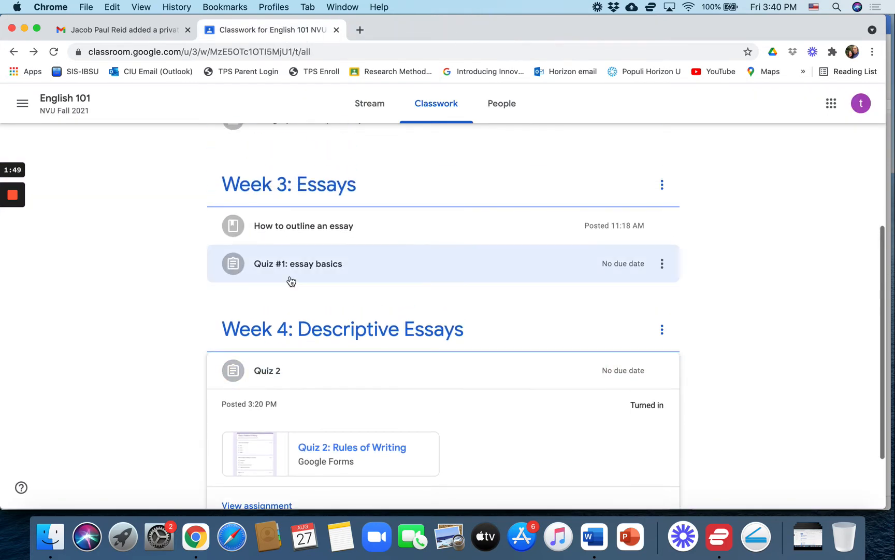
scroll("up", 3)
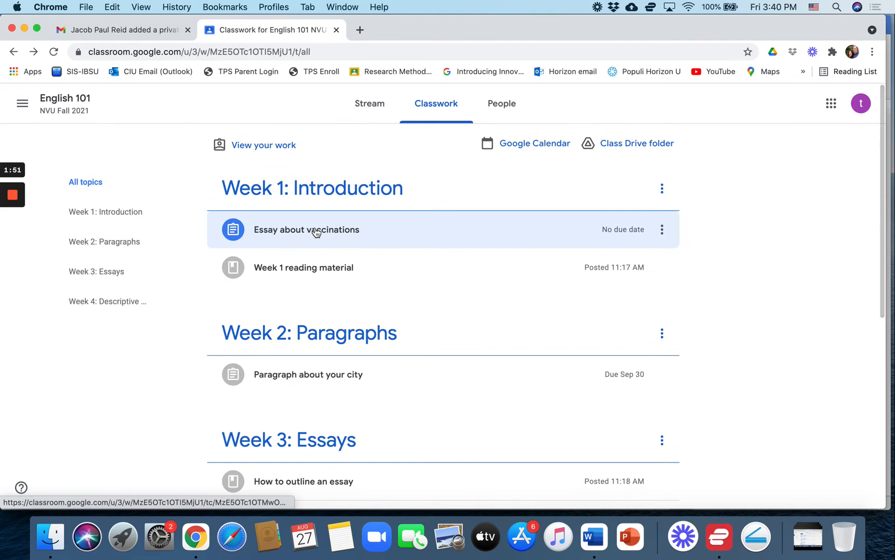
left_click(306, 229)
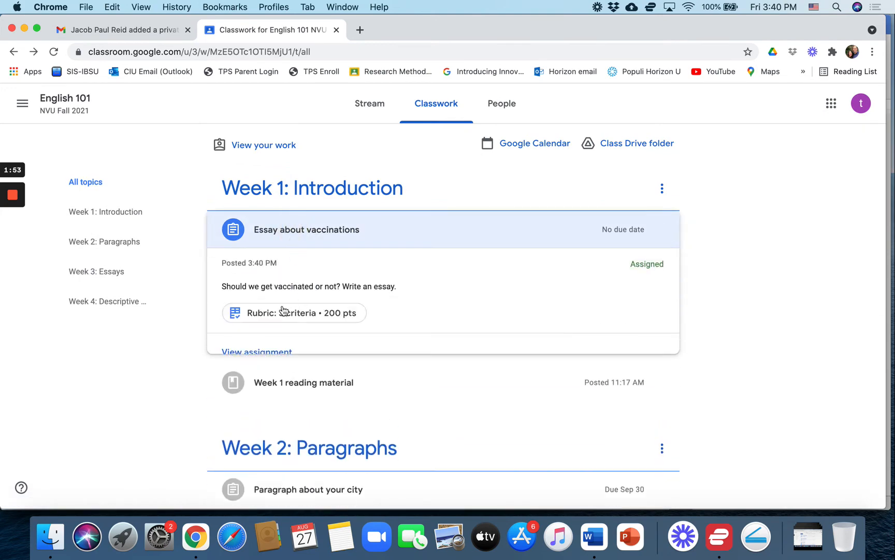
left_click(307, 229)
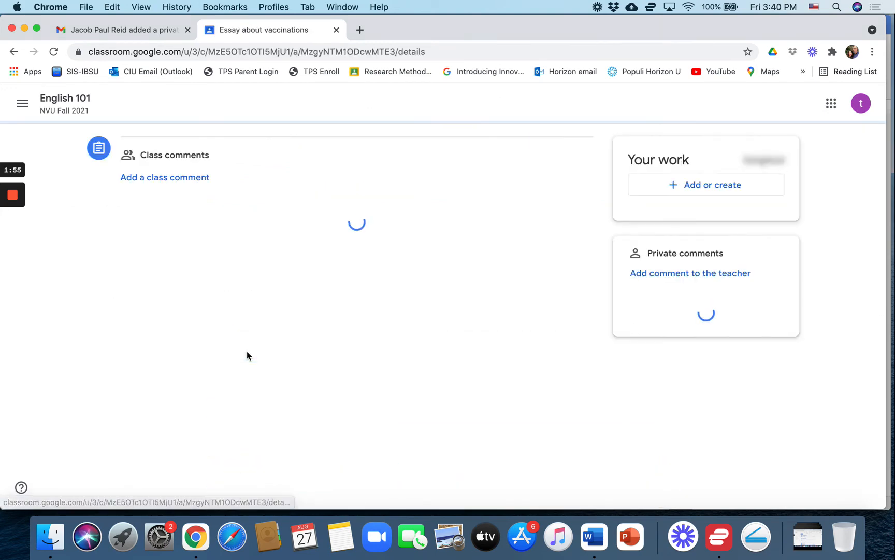
Step: Attach the Tokyo Essay document from Google Drive to the assignment
left_click(706, 184)
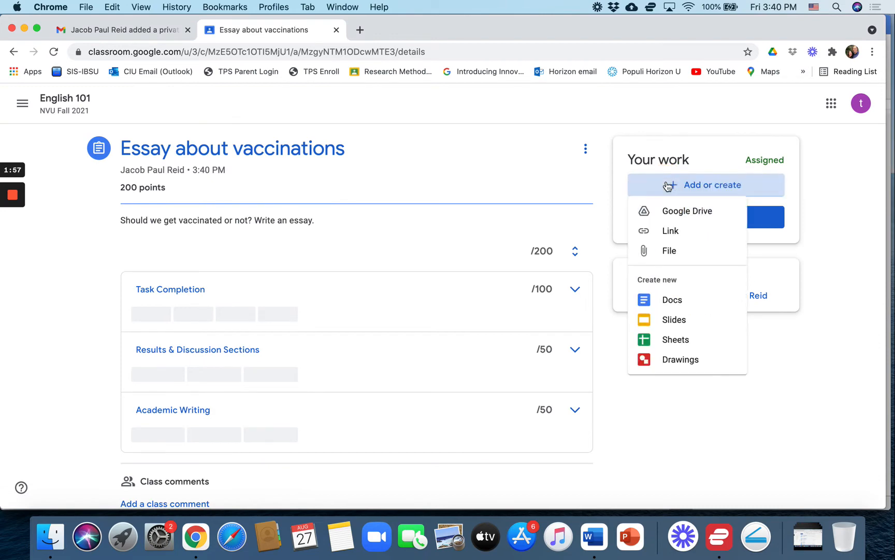
left_click(669, 250)
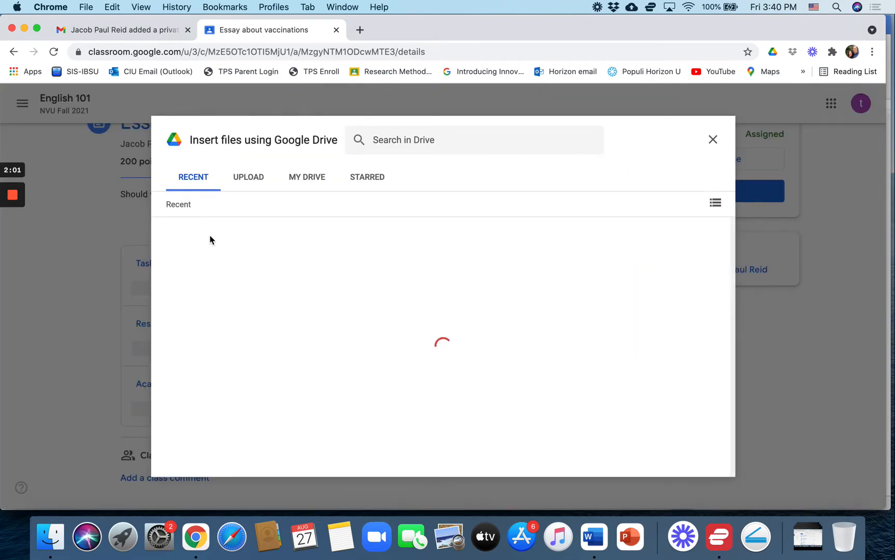
left_click(713, 139)
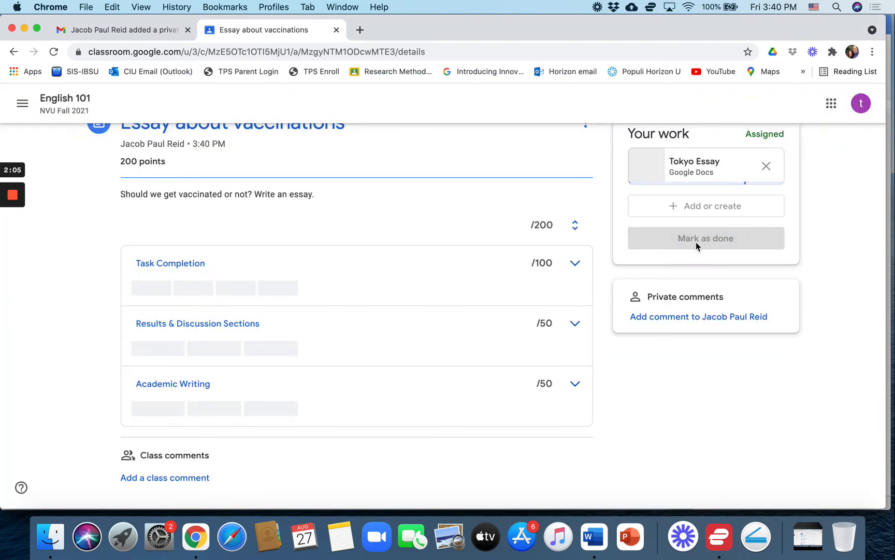
Step: Turn in the Tokyo Essay and confirm the submission
left_click(706, 238)
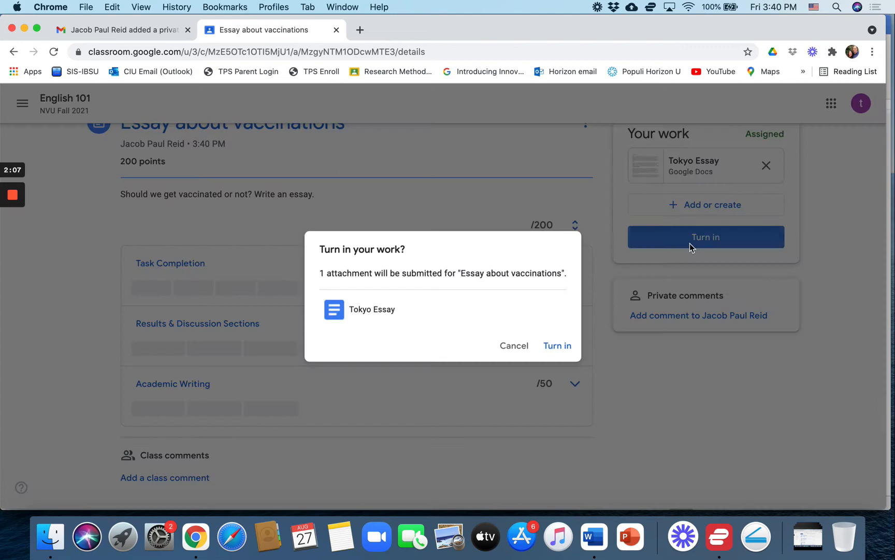
left_click(556, 345)
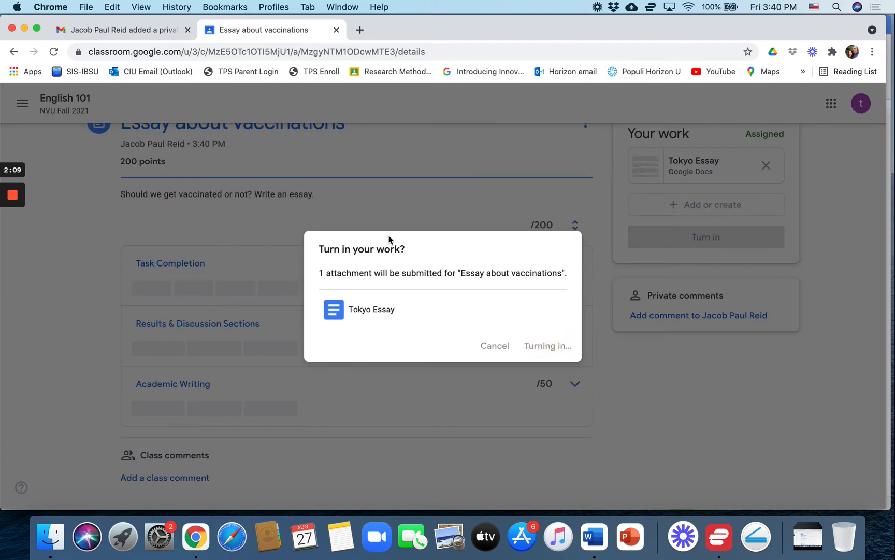
left_click(546, 346)
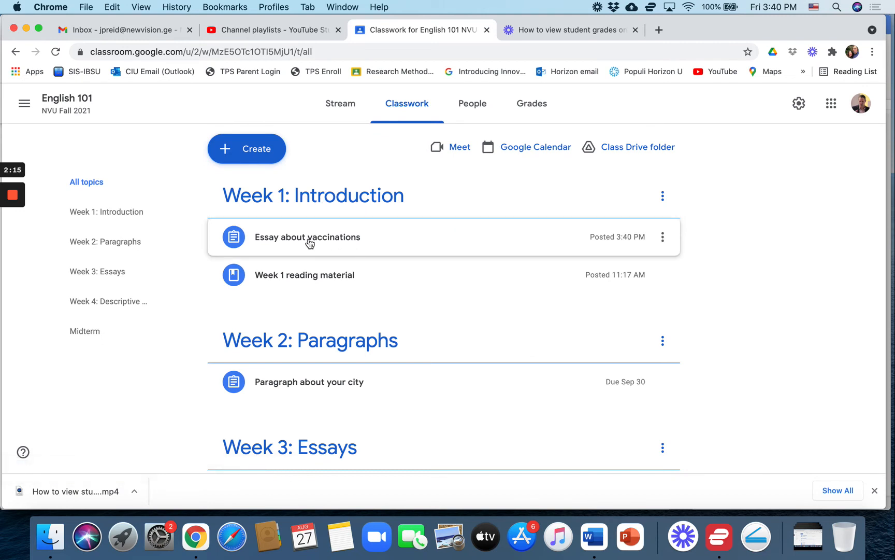
Step: Open the turned-in submissions of 'Essay about vaccinations' in the teacher's grading view
left_click(307, 237)
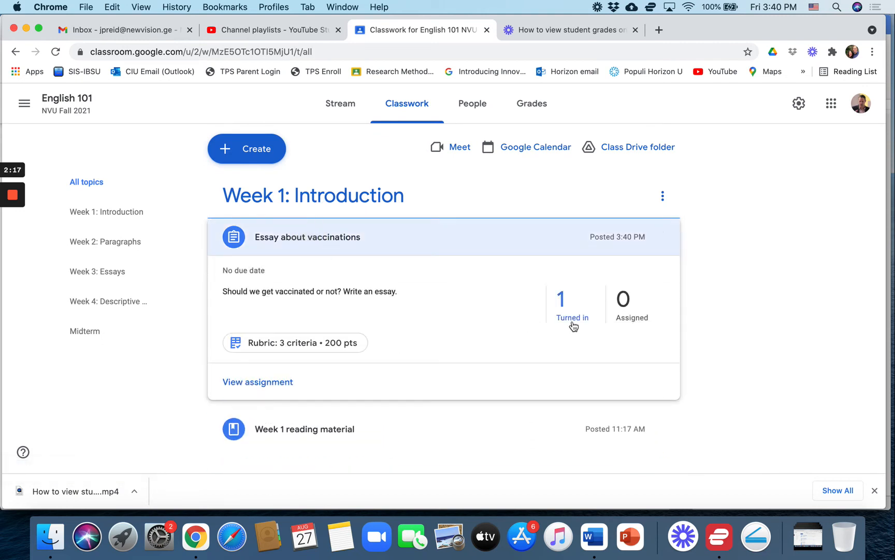
left_click(572, 309)
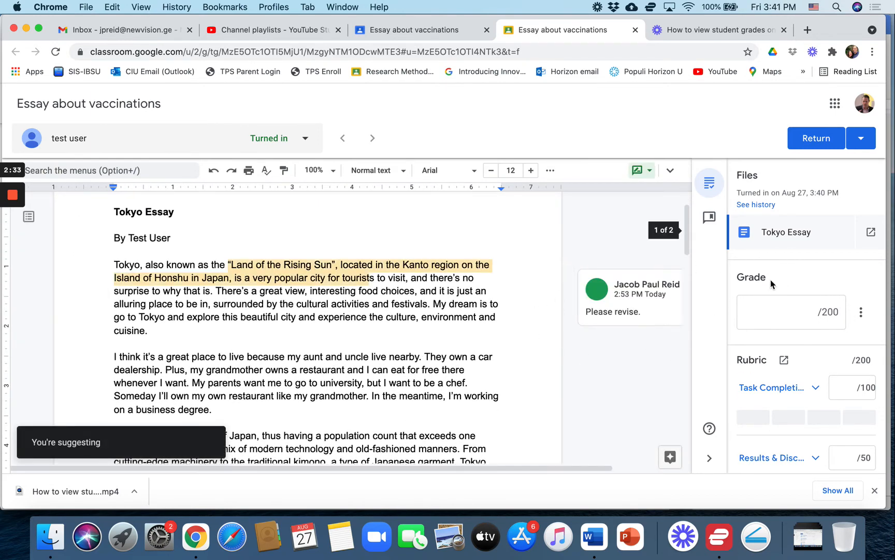
Step: Score the Task Completion criterion at the 70-point rubric level
scroll("down", 3)
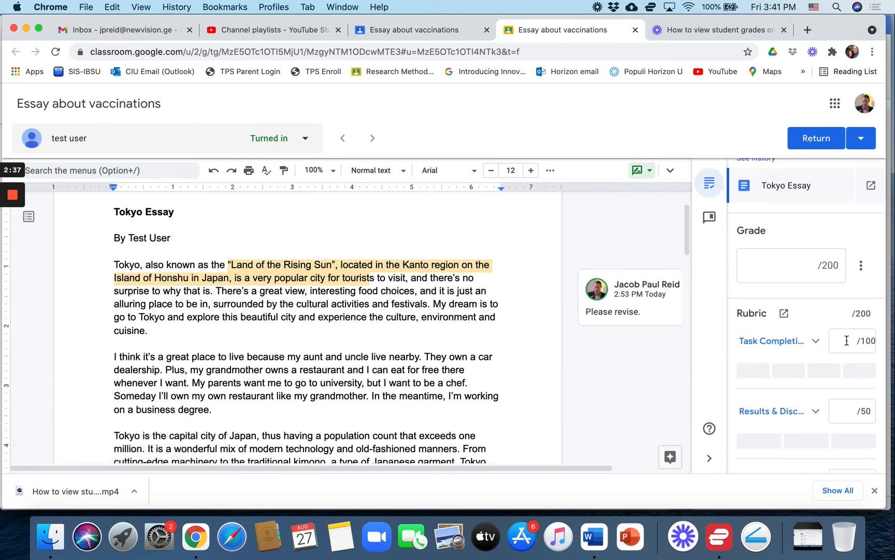
scroll("down", 3)
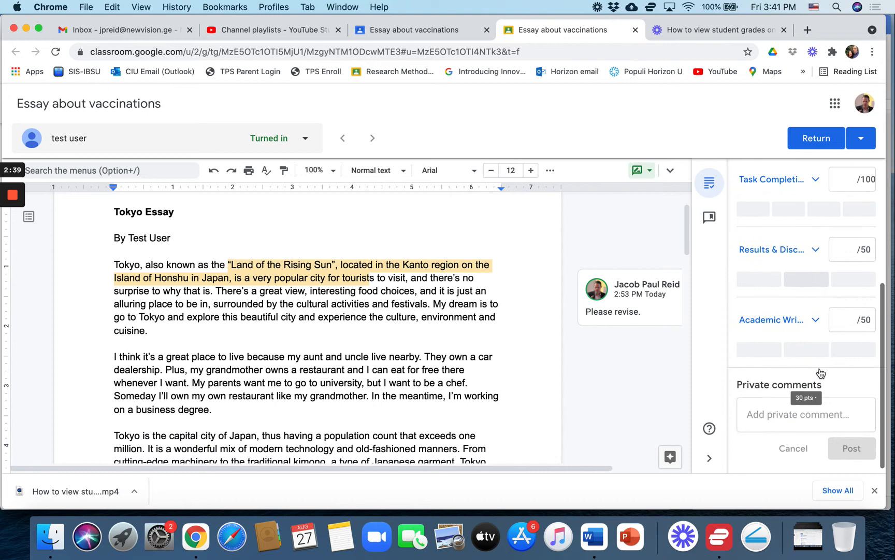
scroll("up", 3)
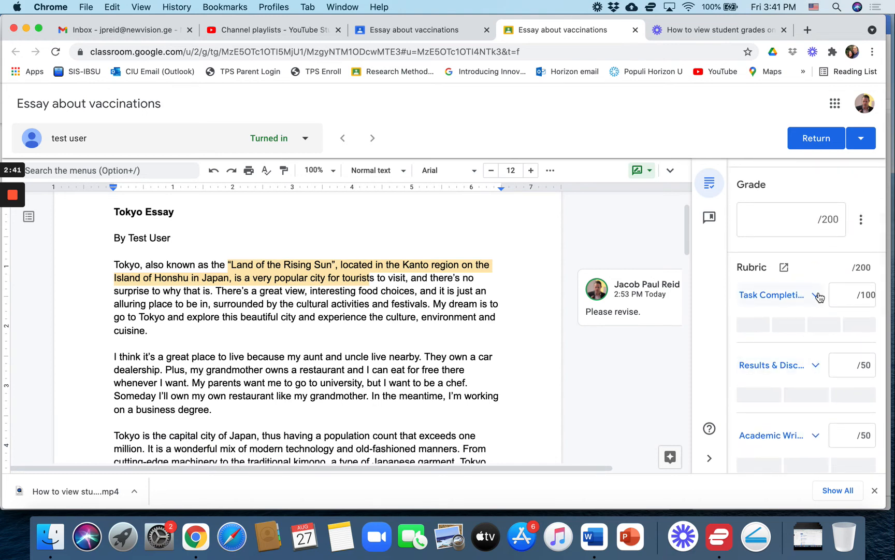
left_click(851, 294)
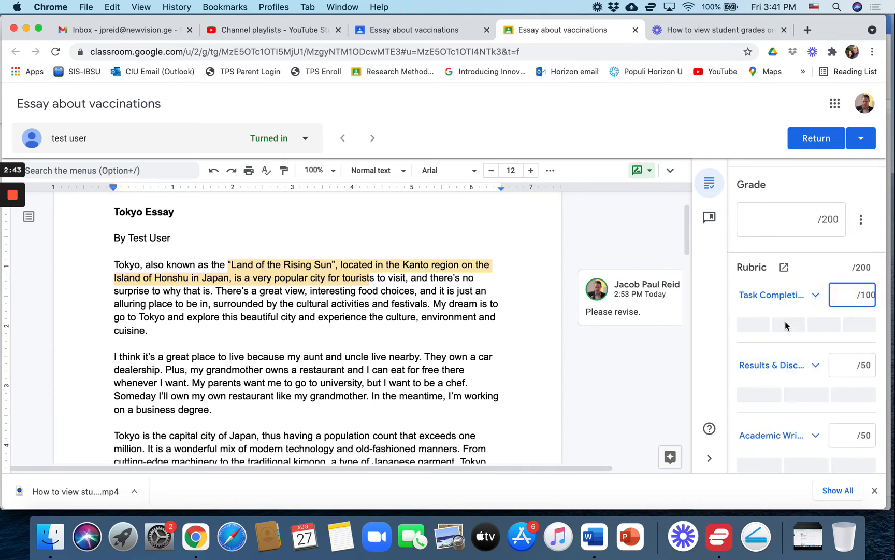
left_click(752, 324)
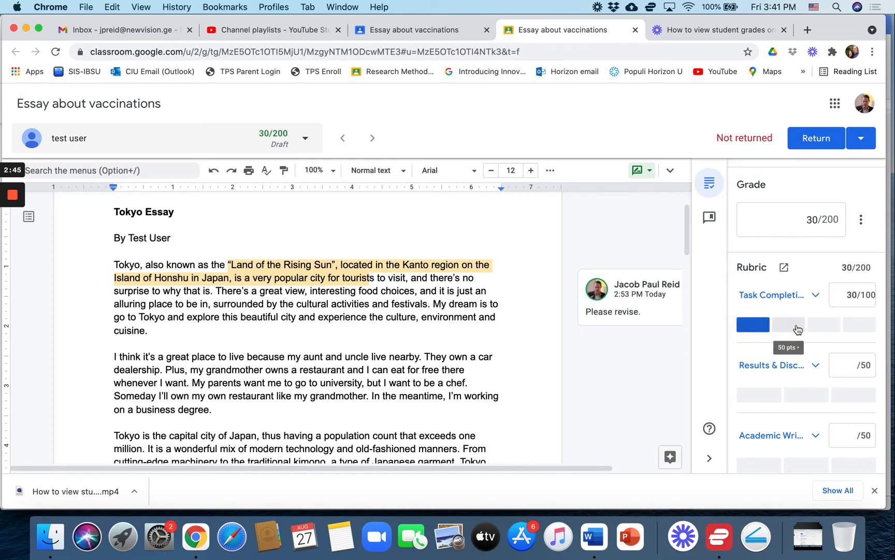
left_click(824, 325)
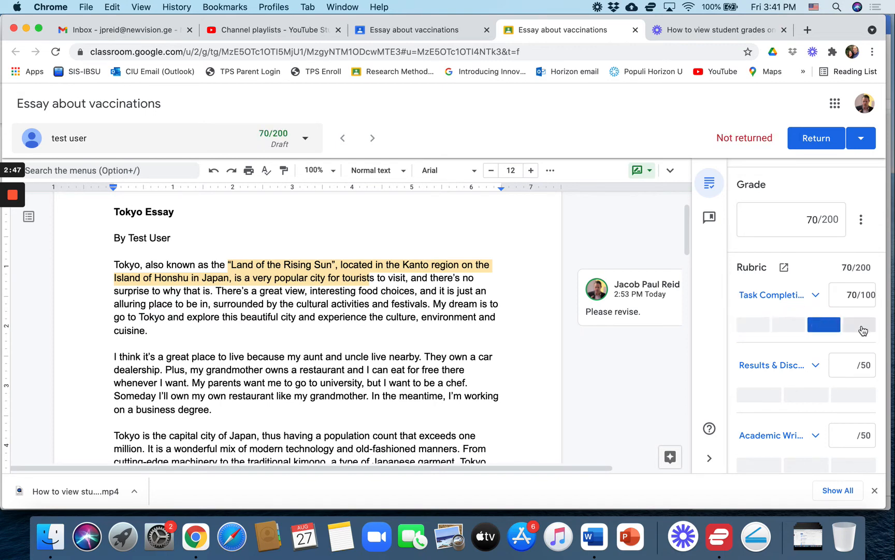
left_click(859, 325)
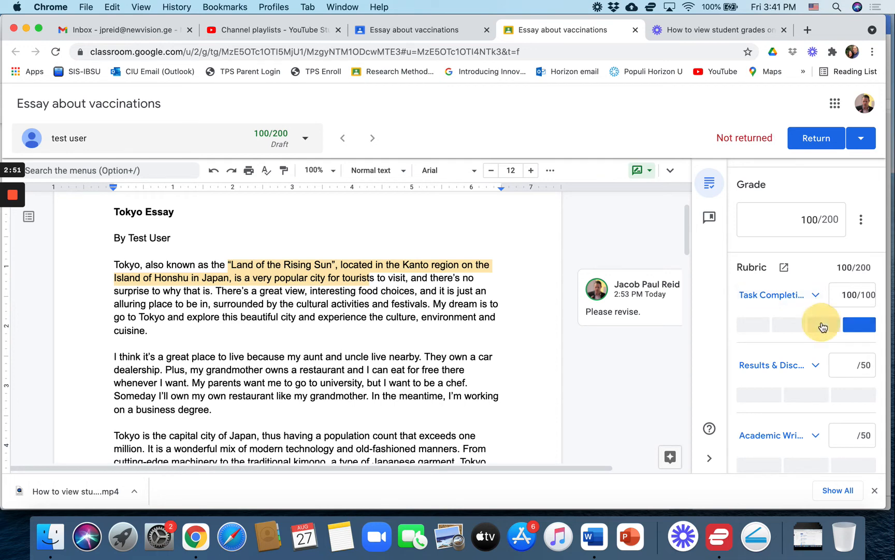
left_click(824, 324)
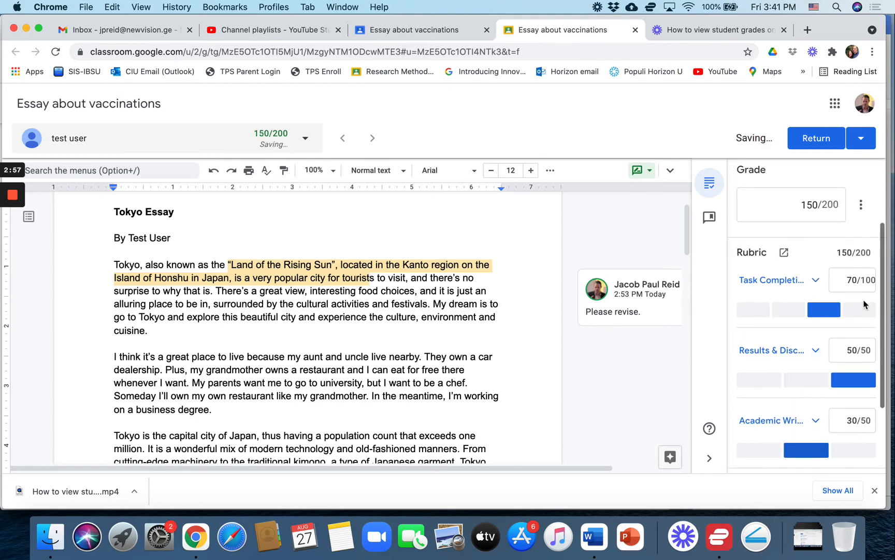
Step: Review the Task Completion level descriptions and collapse them again
left_click(817, 279)
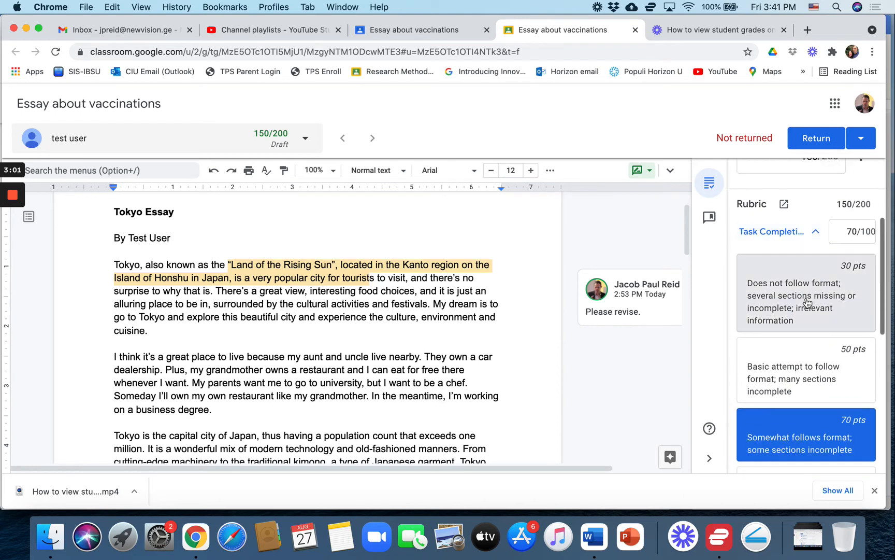
scroll("down", 3)
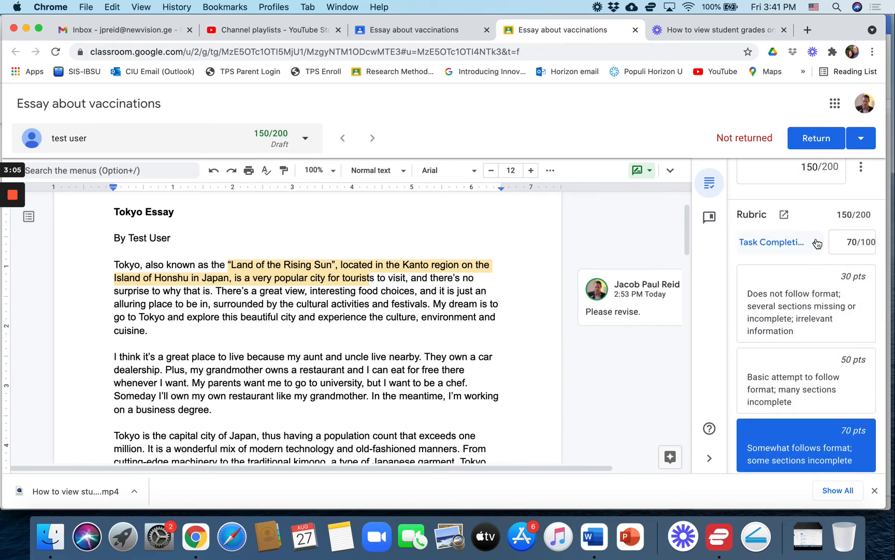
left_click(817, 242)
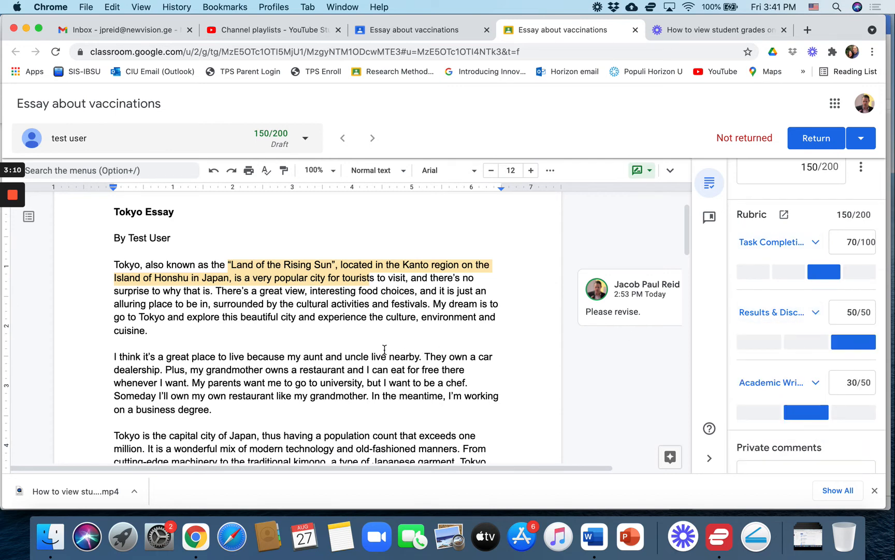
Step: Comment 'Fix your spelling.' on the word 'walking' in the Tokyo Essay
scroll("down", 3)
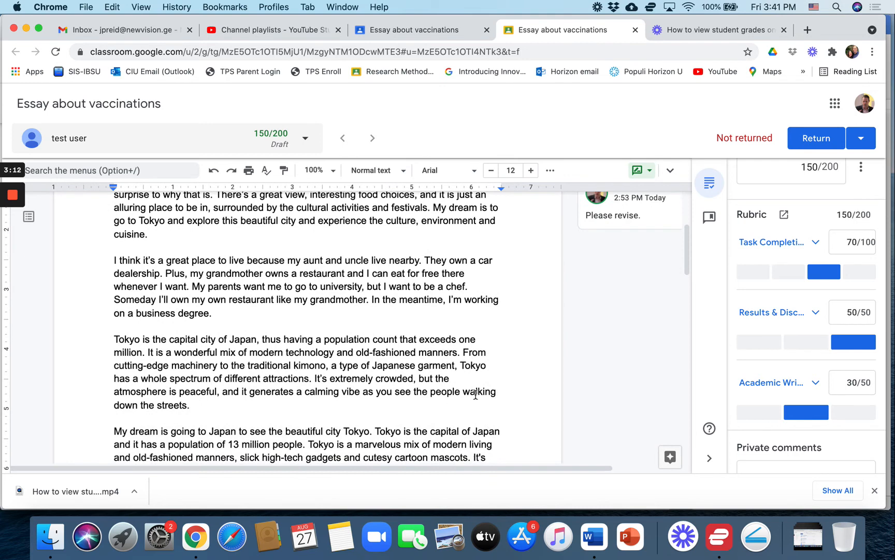
double_click(480, 392)
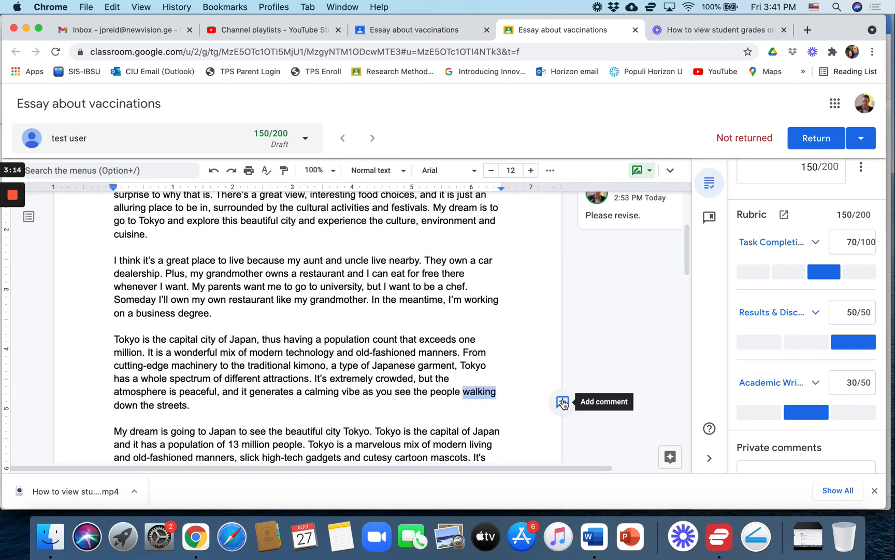
left_click(563, 401)
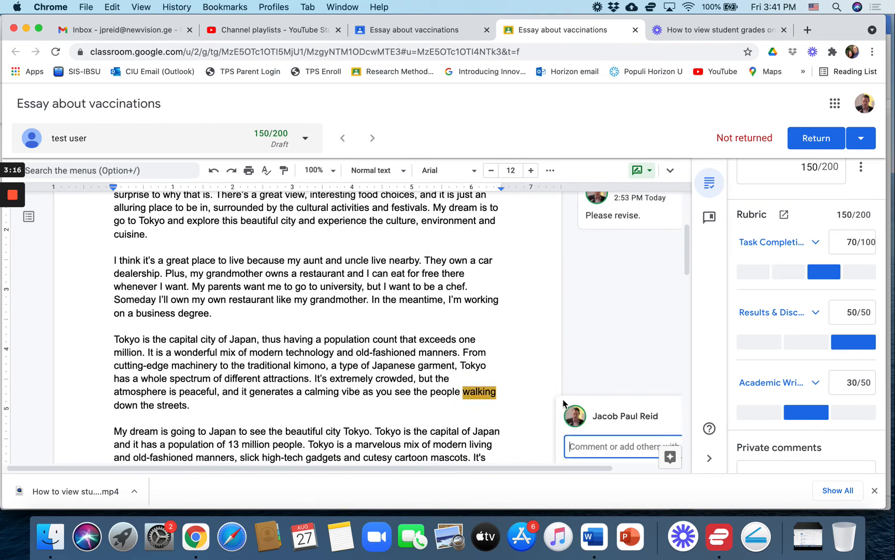
type("Fix your spelling.")
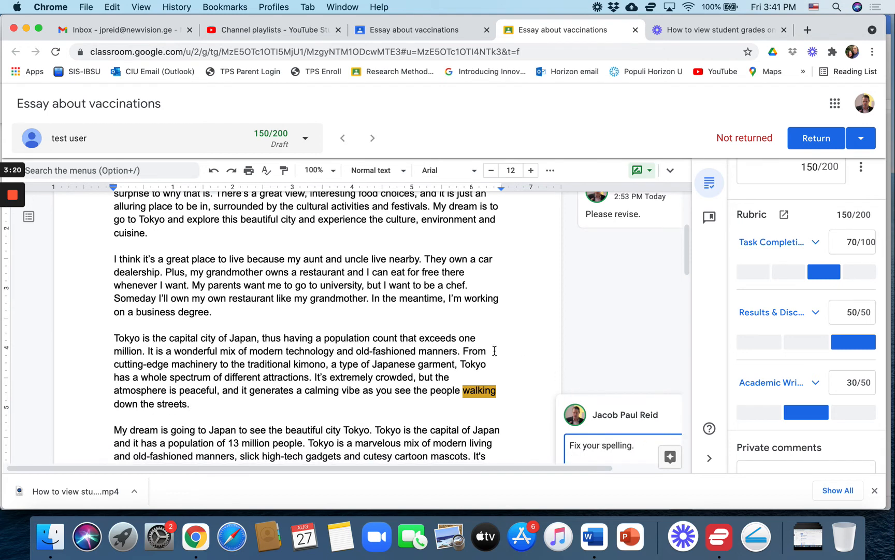
mouse_move(564, 355)
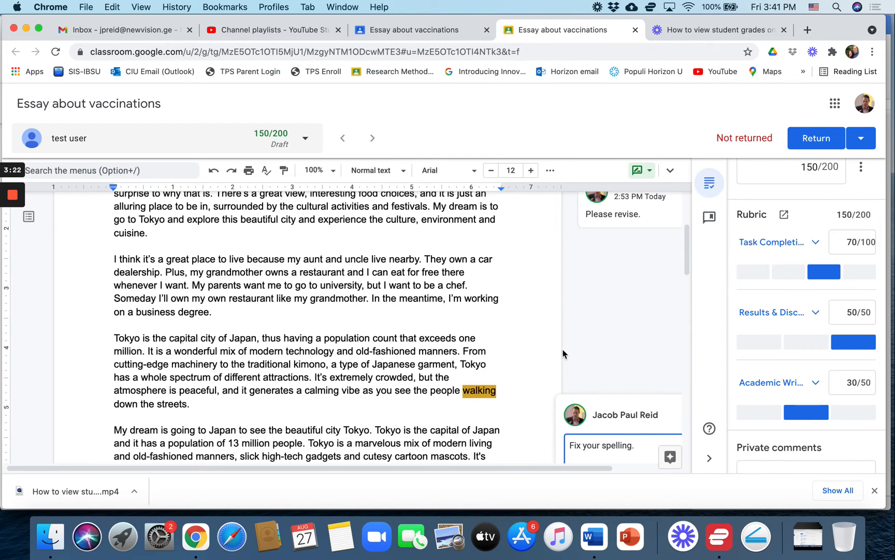
scroll("down", 3)
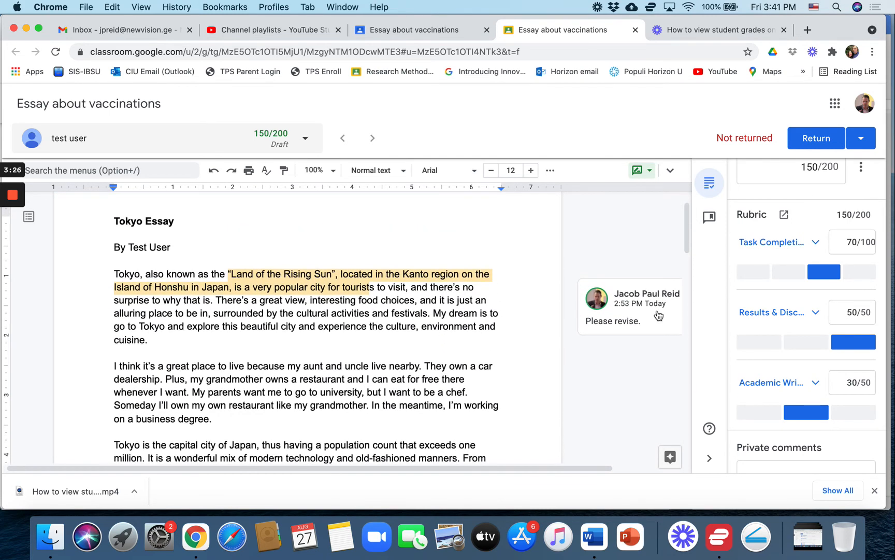
Step: Score Results & Discussion at 30 points and keep Task Completion at 70
scroll("up", 3)
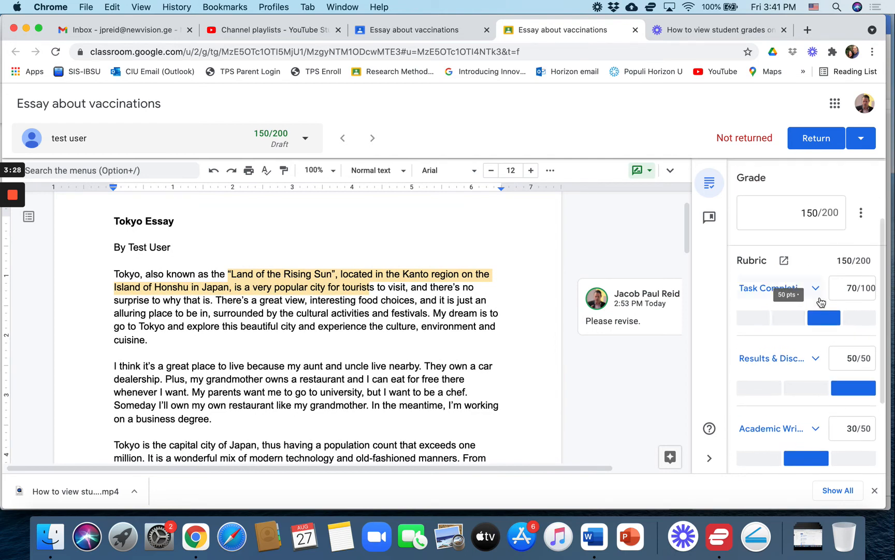
mouse_move(809, 395)
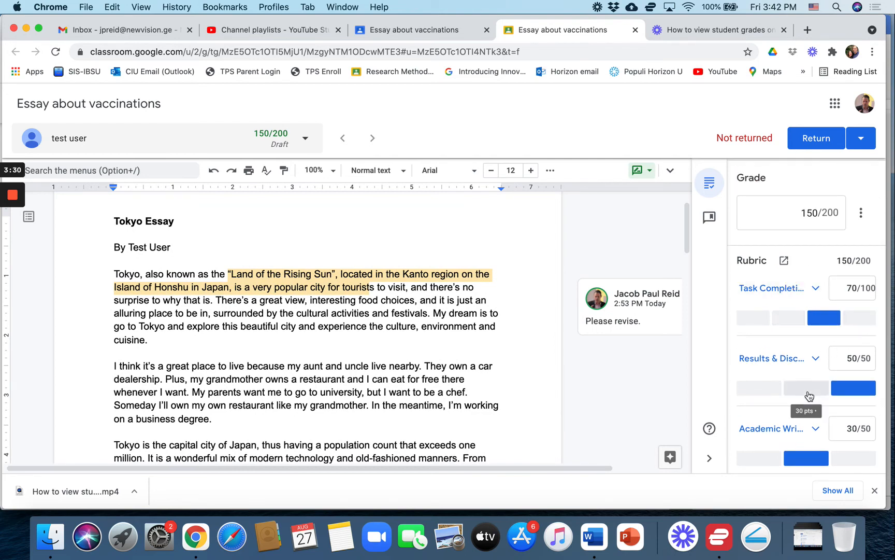
left_click(806, 387)
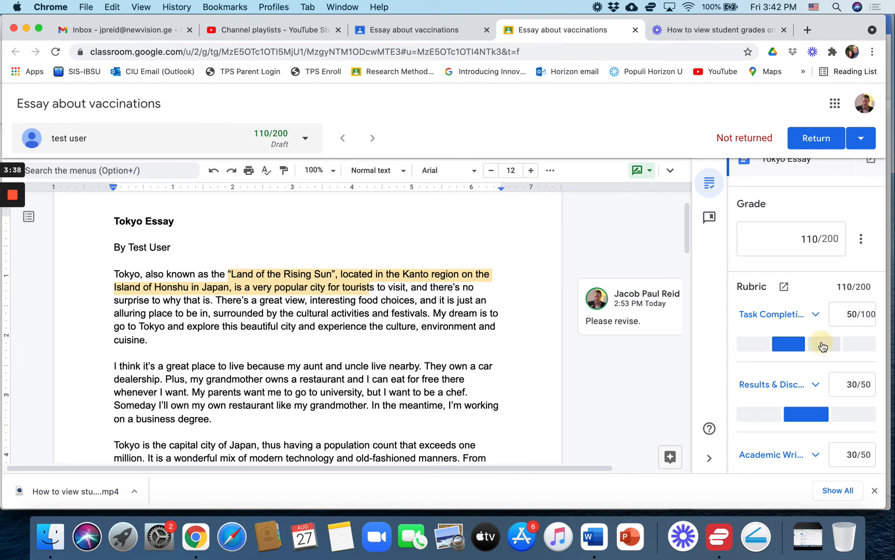
left_click(824, 343)
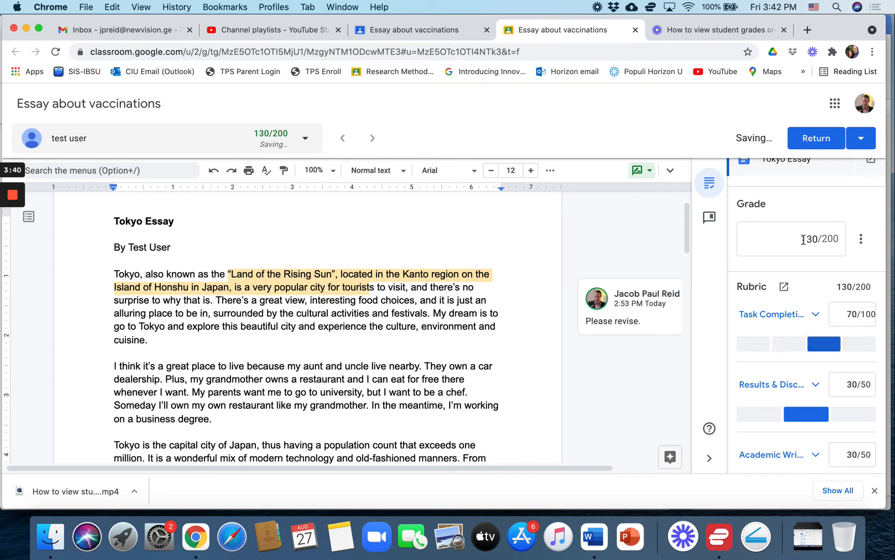
Step: Hand-set the overall draft grade to 132 out of 200
left_click(791, 238)
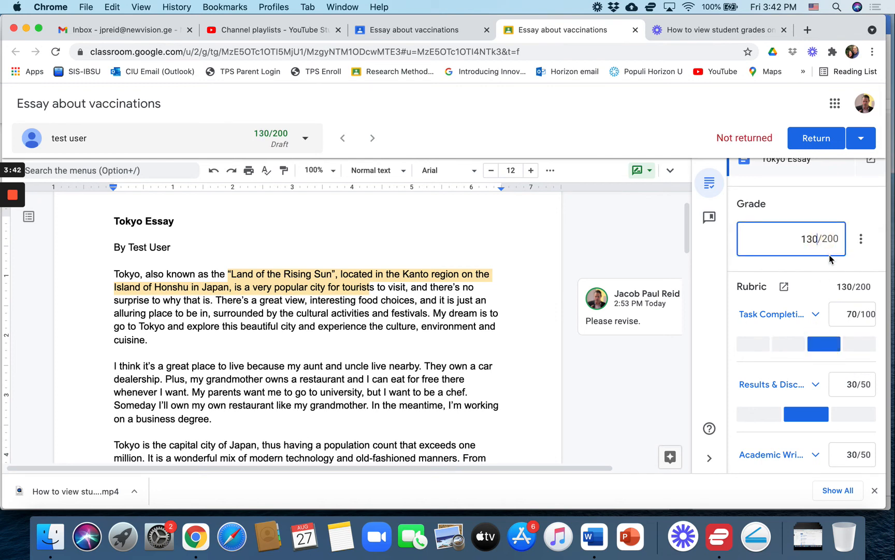
type("132")
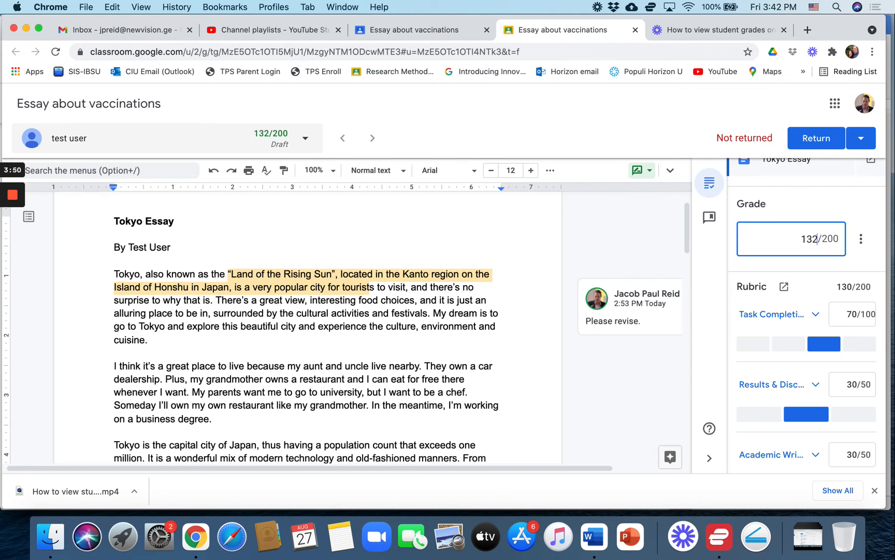
scroll("down", 3)
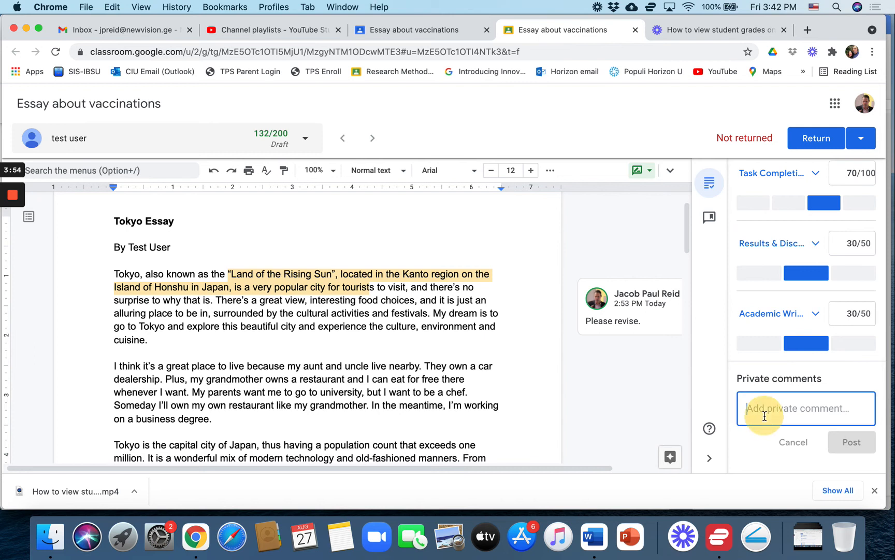
Step: Post the private comment 'Great job. Much improved!' to the student
type("Great jo")
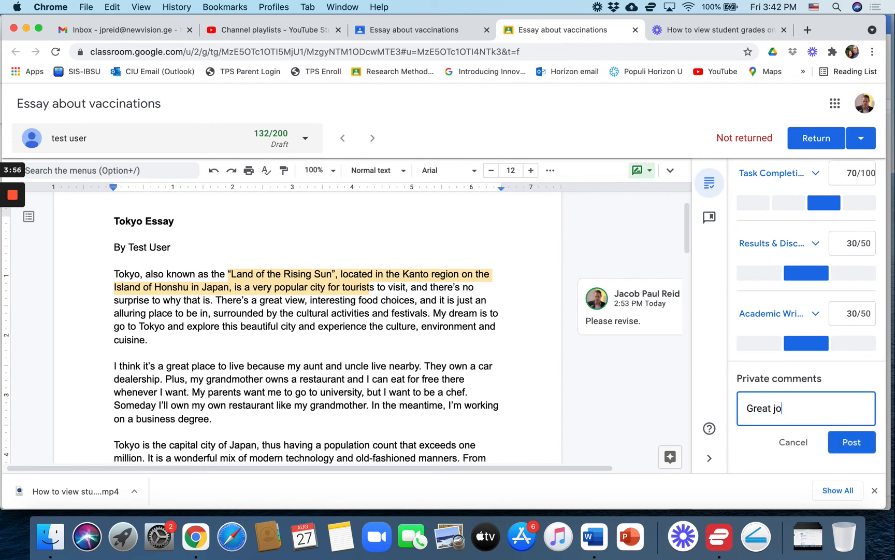
type("b. Much improved!")
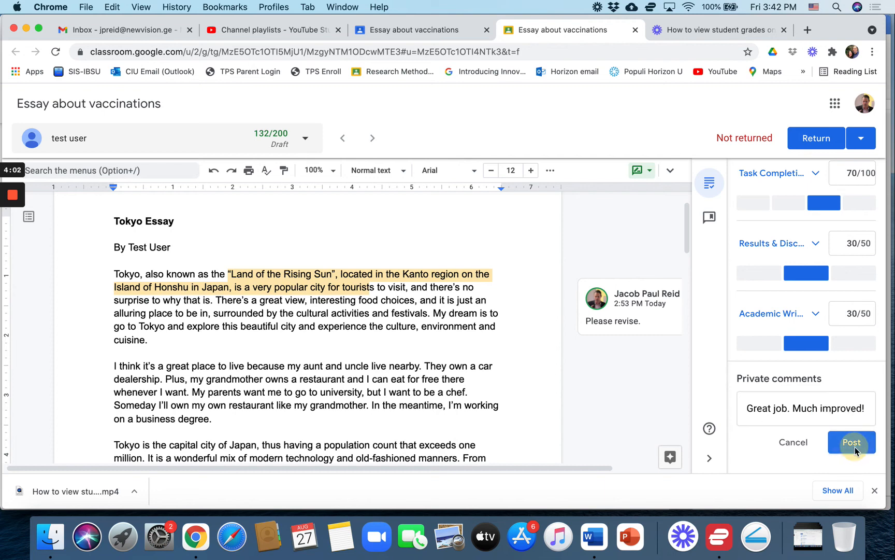
left_click(852, 441)
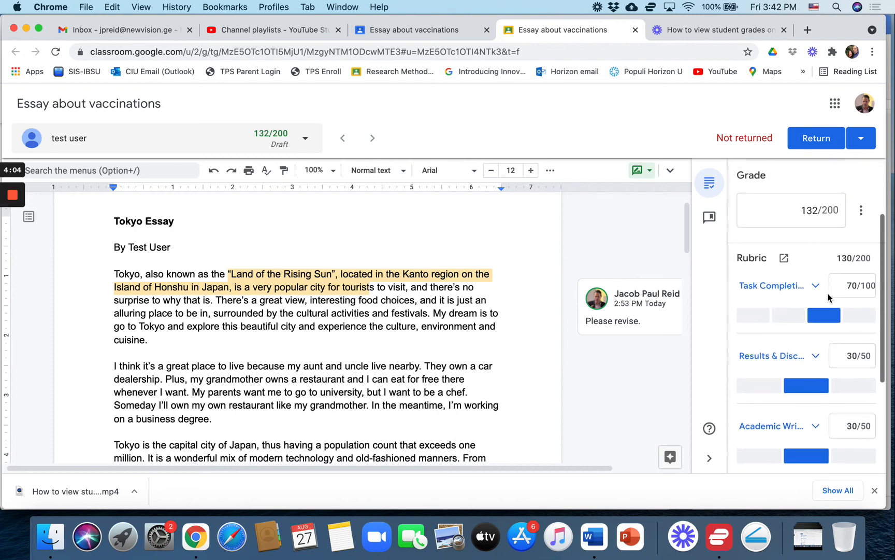
Step: Return the essay to the student with its 132/200 grade, confirming the dialog
left_click(709, 182)
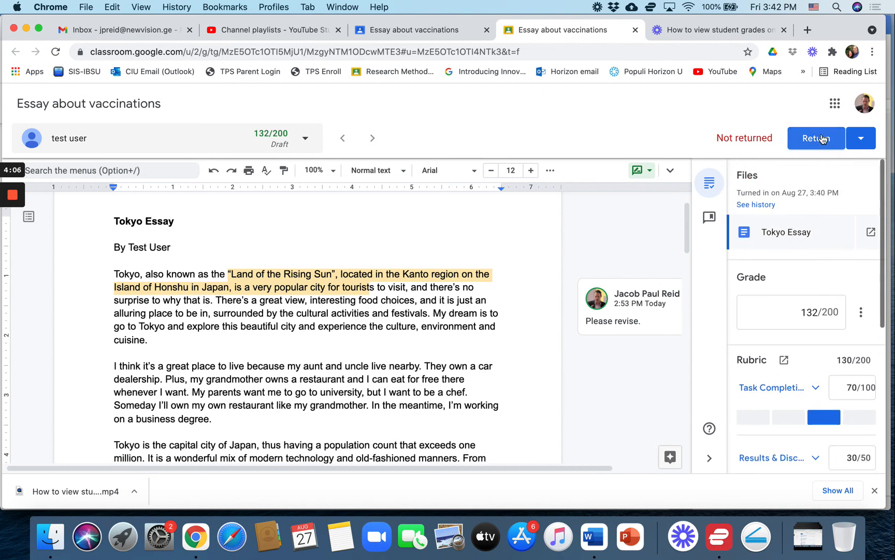
left_click(816, 138)
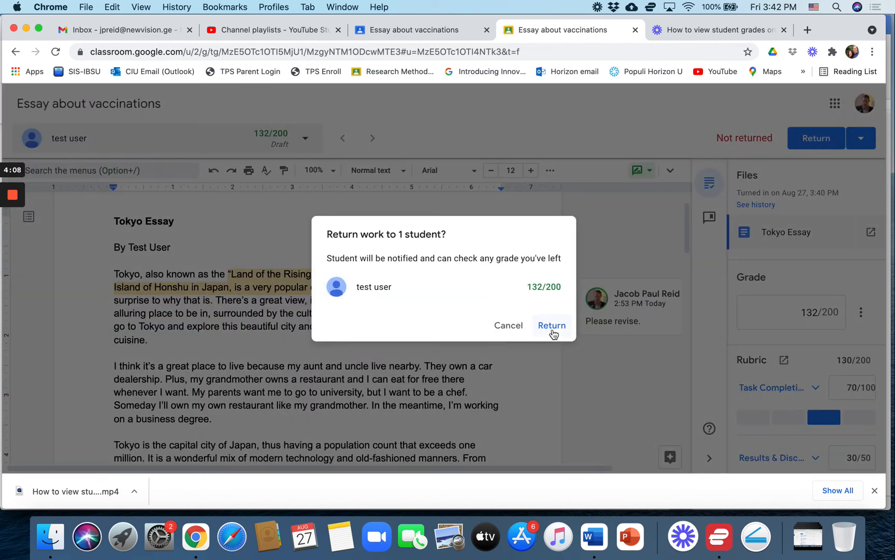
left_click(551, 326)
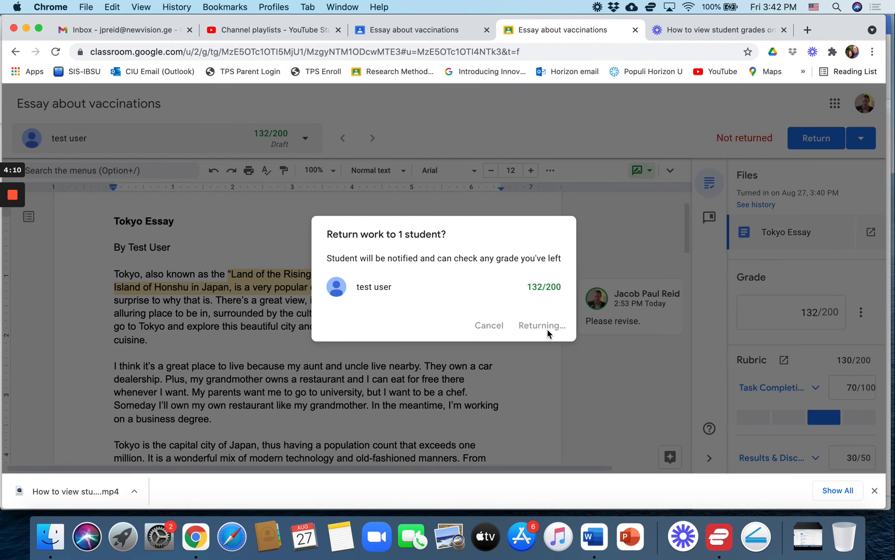
left_click(540, 326)
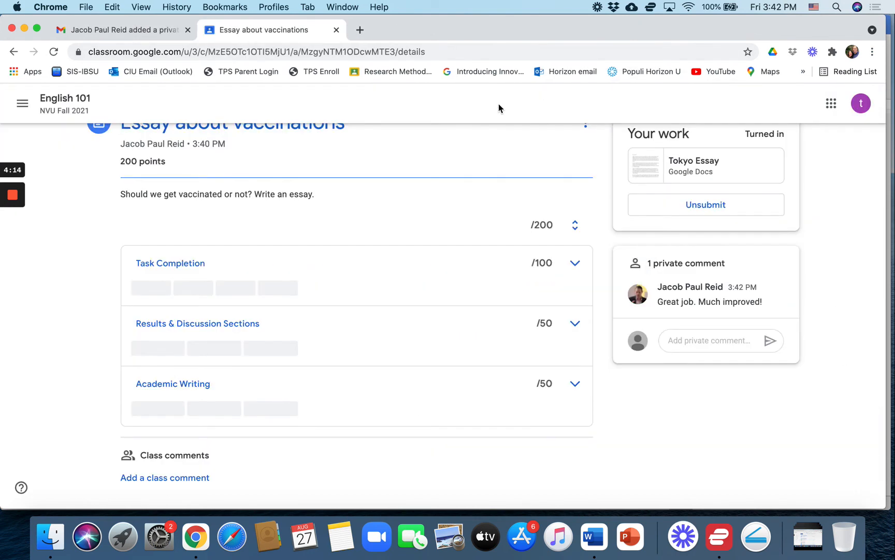
Step: Refresh the student's assignment page to show it Graded at 132/200 with rubric scores 70, 30, 30
scroll("up", 3)
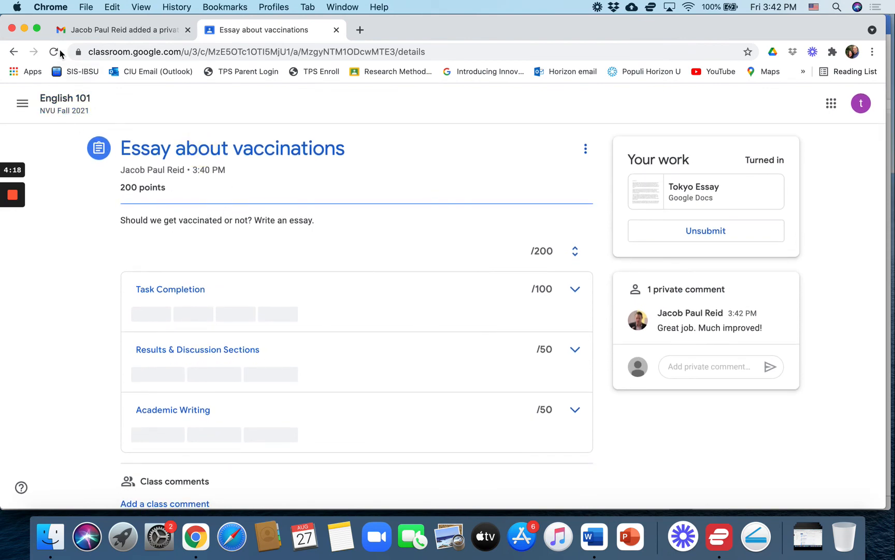
left_click(54, 52)
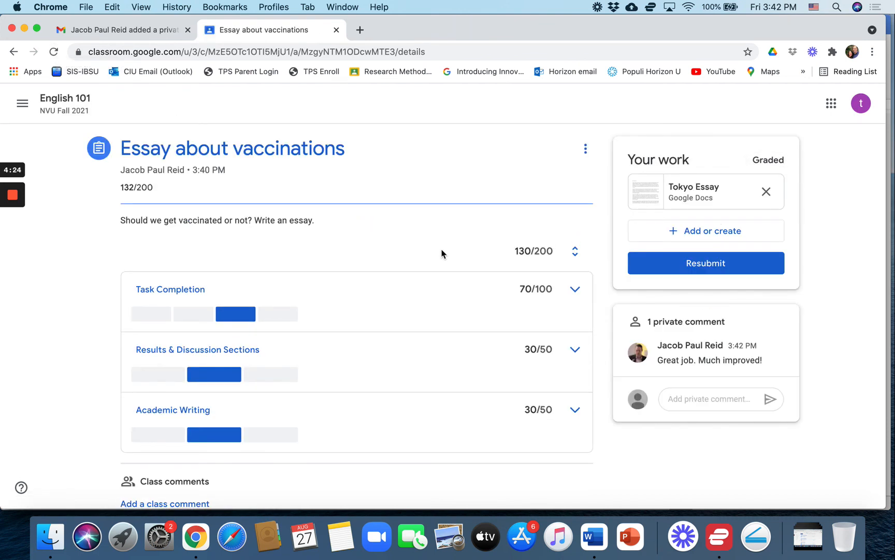
double_click(137, 188)
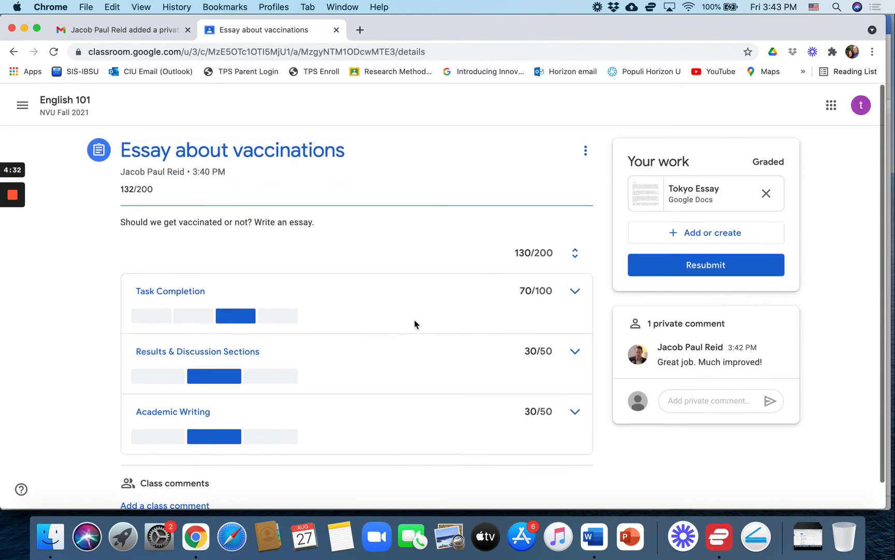
scroll("down", 3)
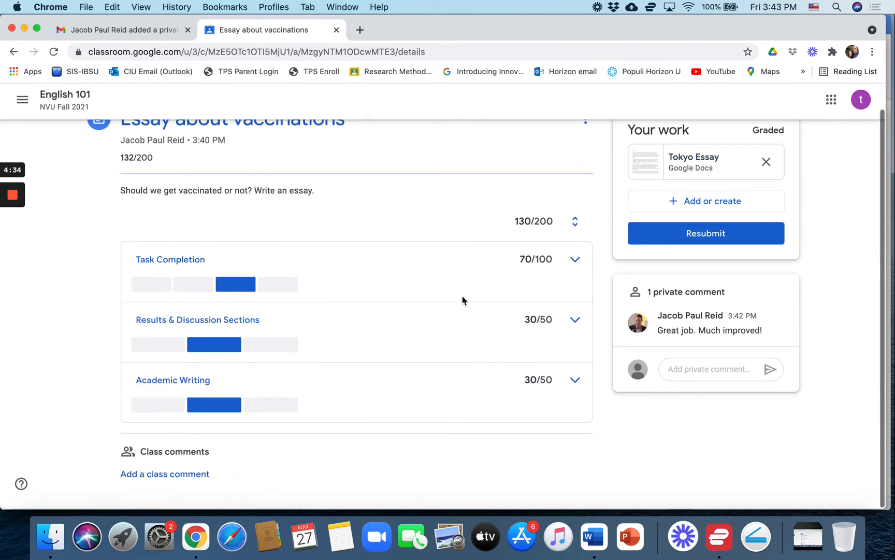
scroll("up", 3)
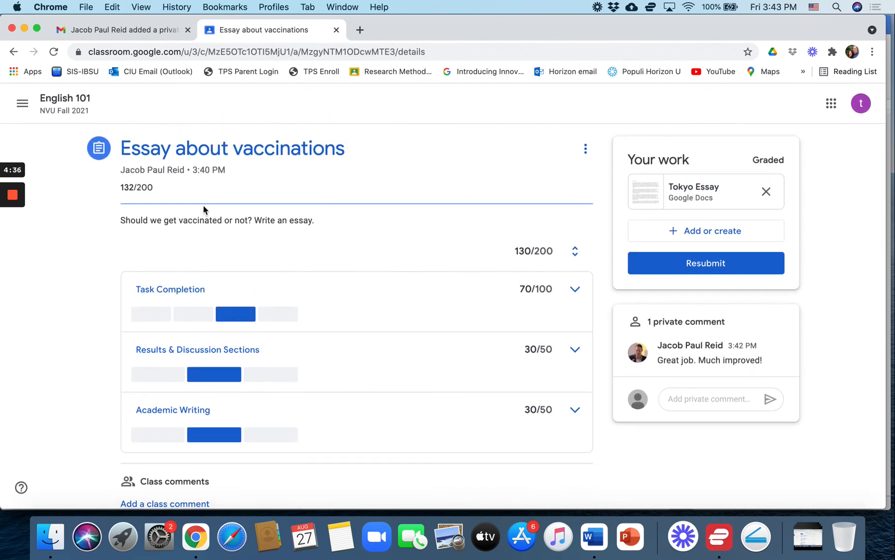
mouse_move(246, 181)
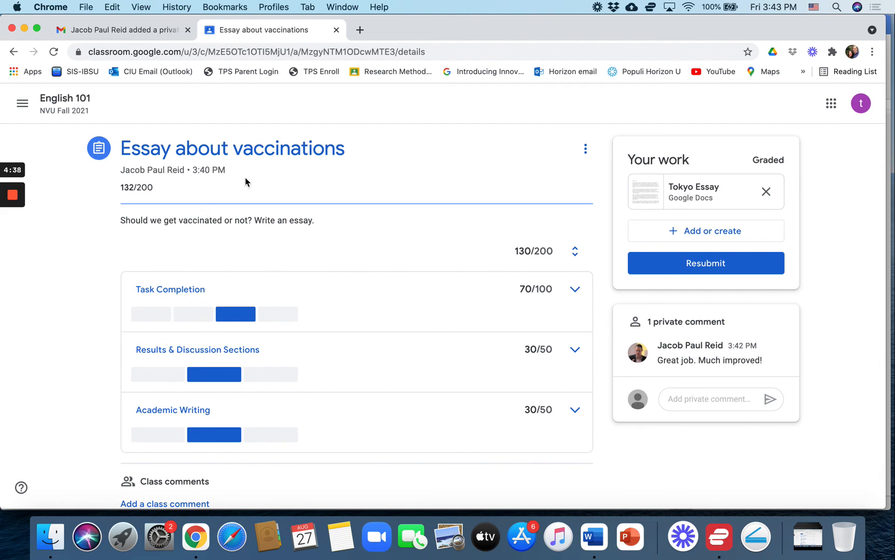
mouse_move(63, 223)
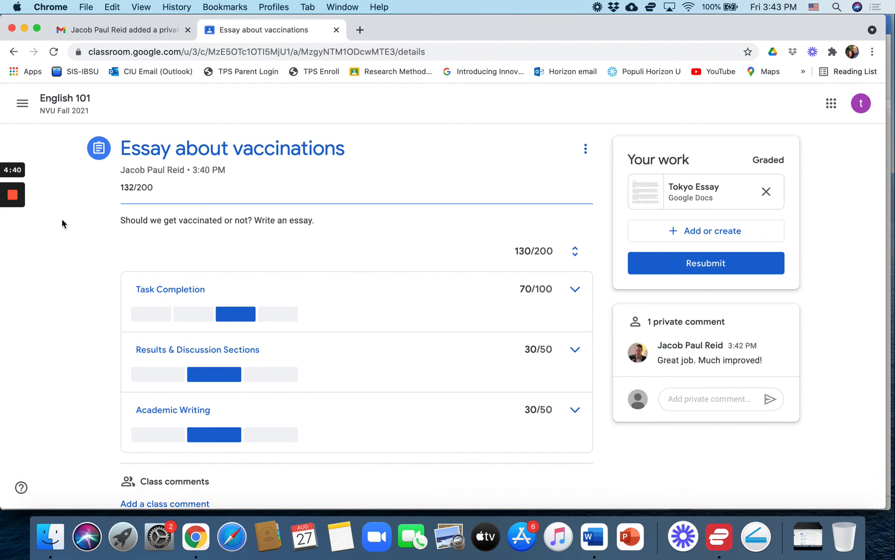